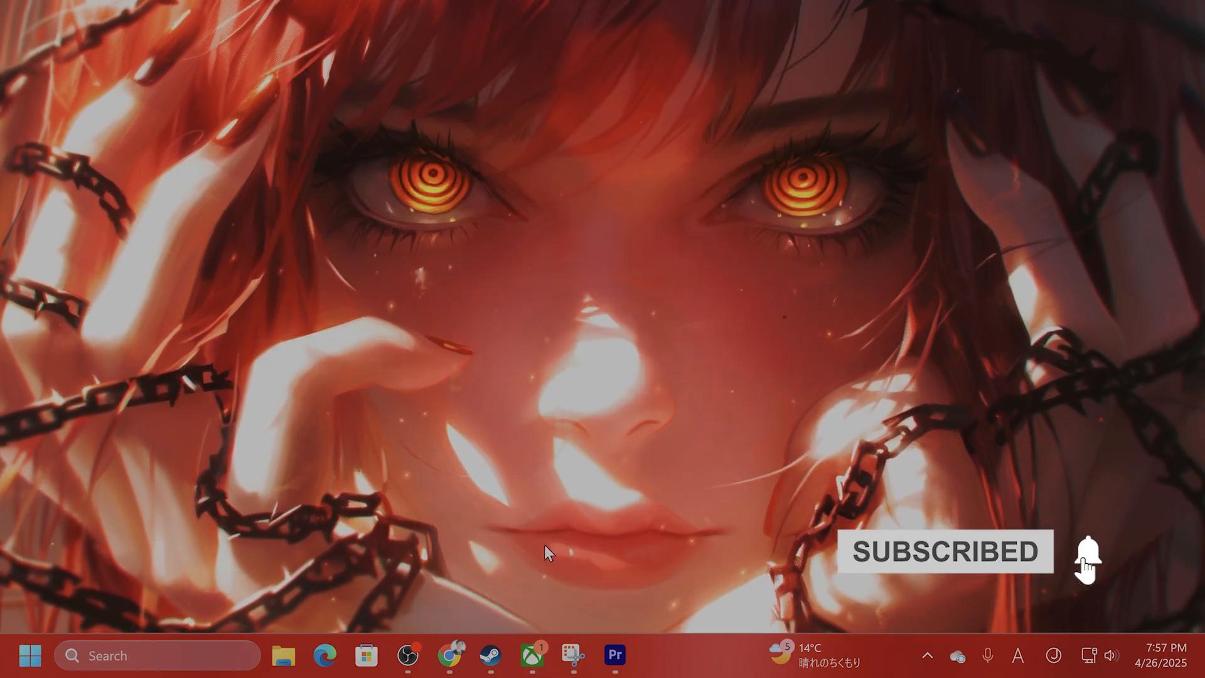
- Launch the Xbox app and open Manage for The Elder Scrolls IV: Oblivion Remastered
{"action": "left_click", "coordinate": [530, 654]}
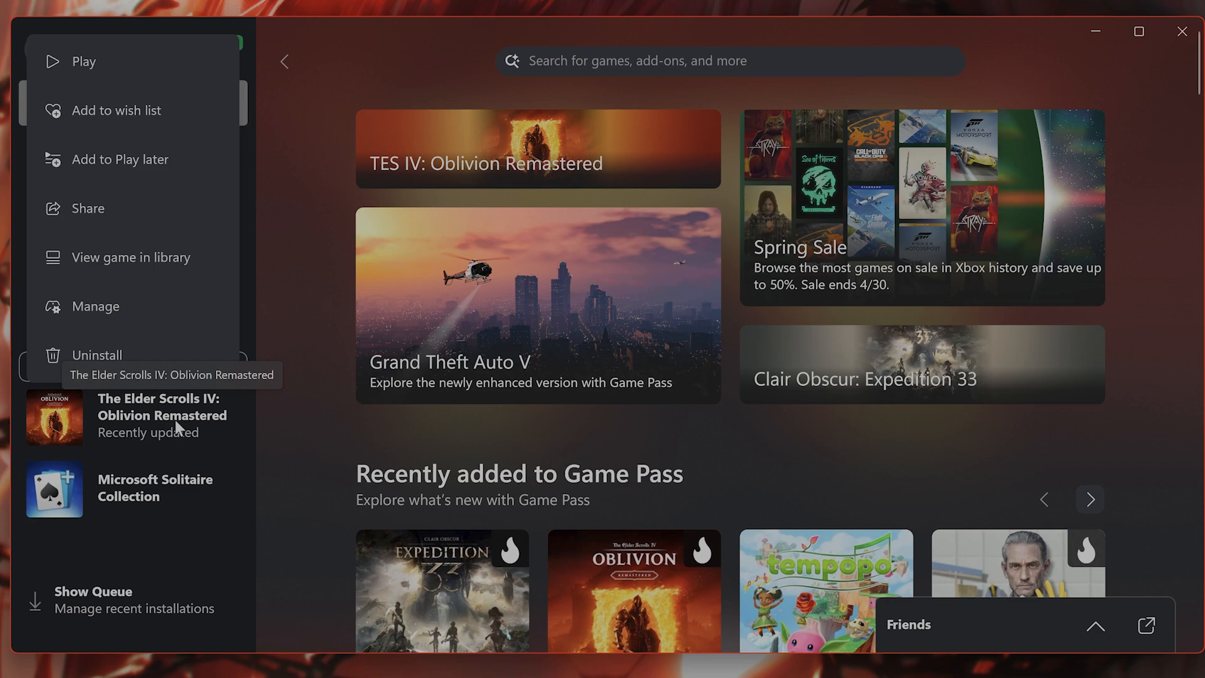
{"action": "left_click", "coordinate": [95, 305]}
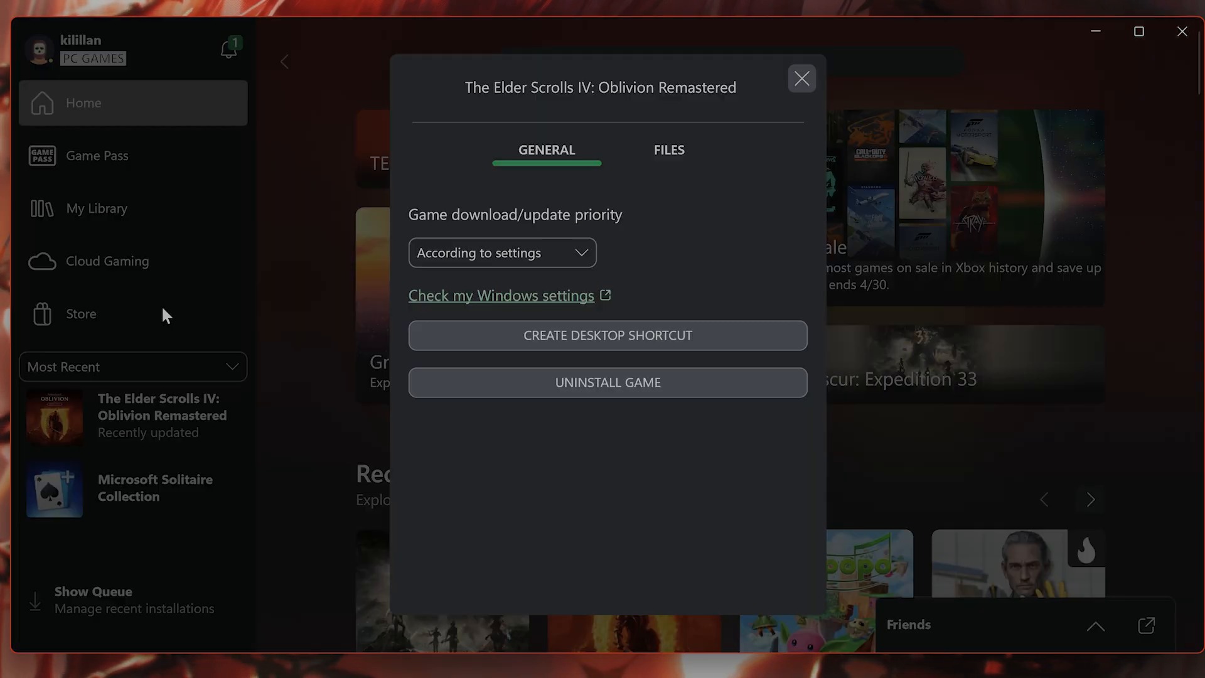
{"action": "left_click", "coordinate": [667, 150]}
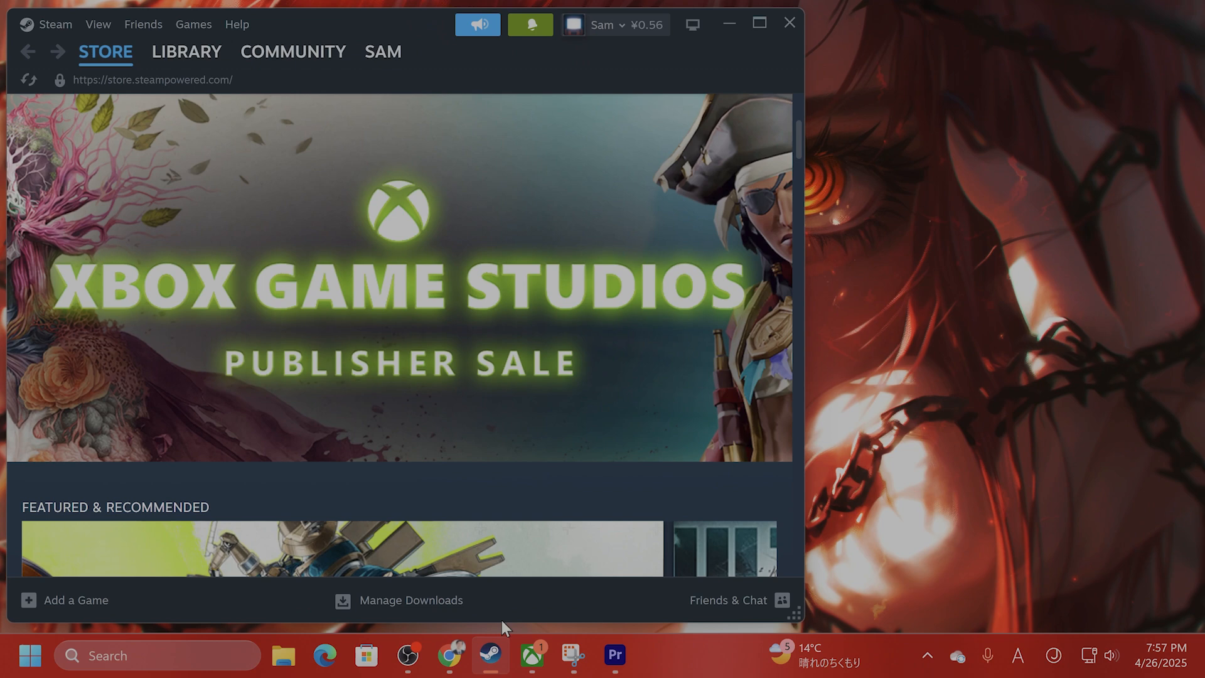
- View Path of Exile 2's Installed Files properties in the Steam library, then close them
{"action": "left_click", "coordinate": [185, 51]}
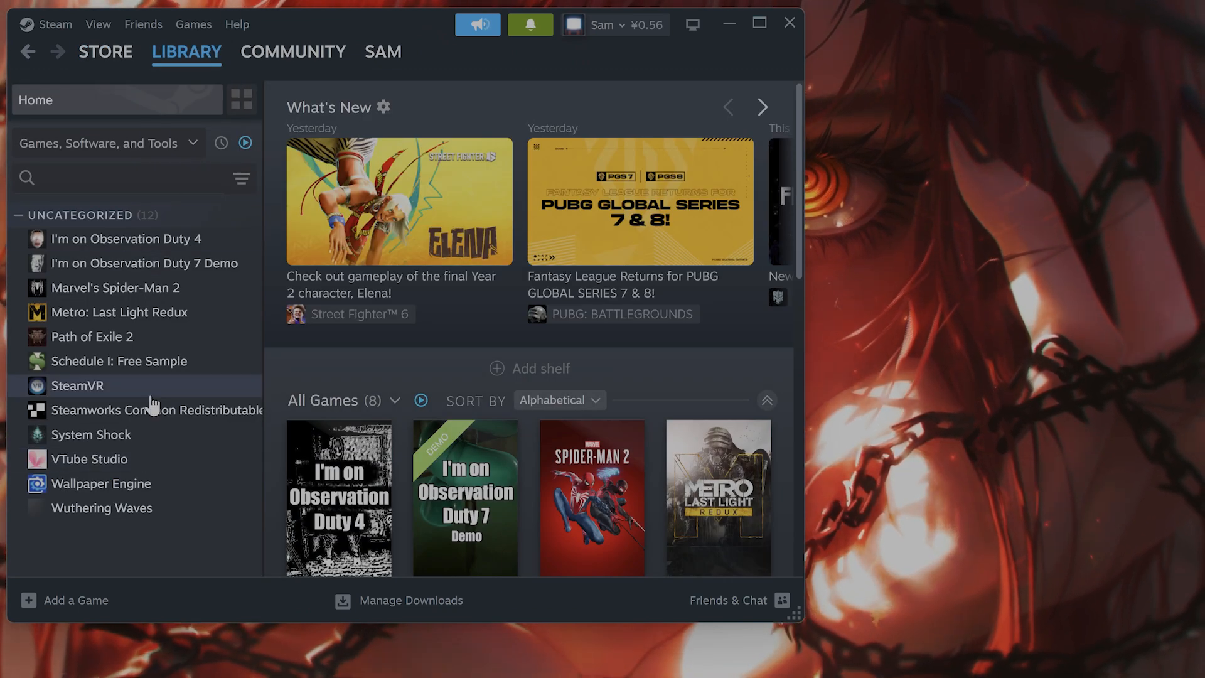
{"action": "right_click", "coordinate": [92, 336]}
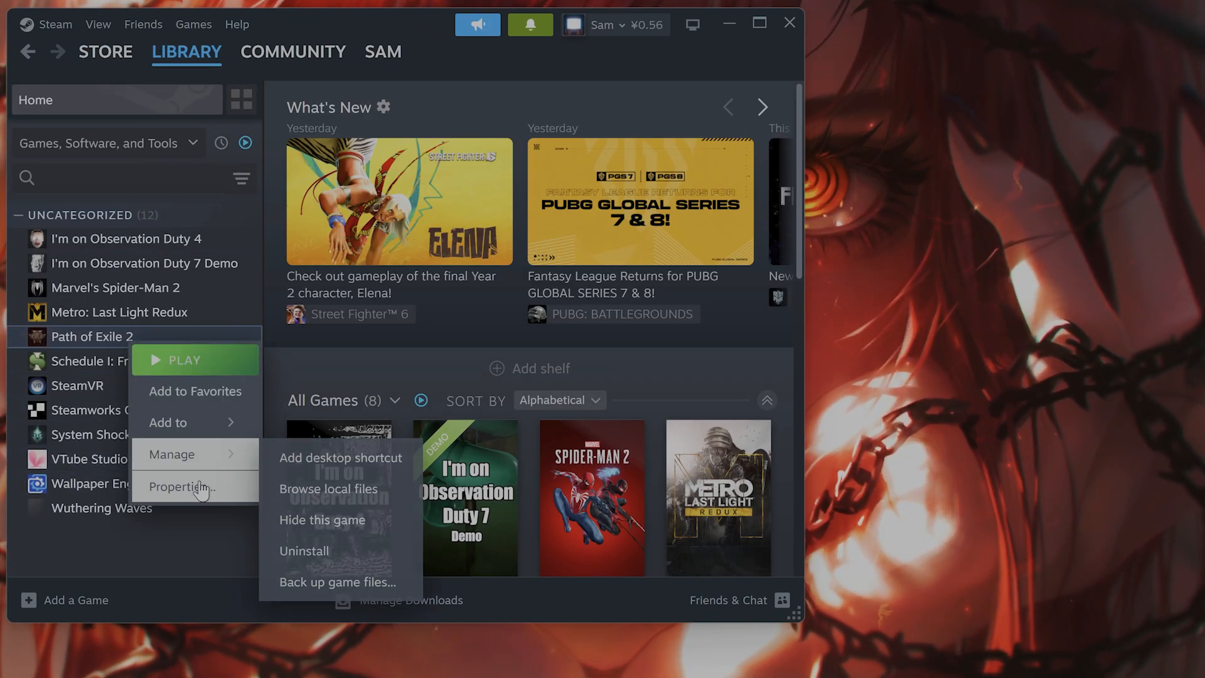
{"action": "left_click", "coordinate": [182, 486]}
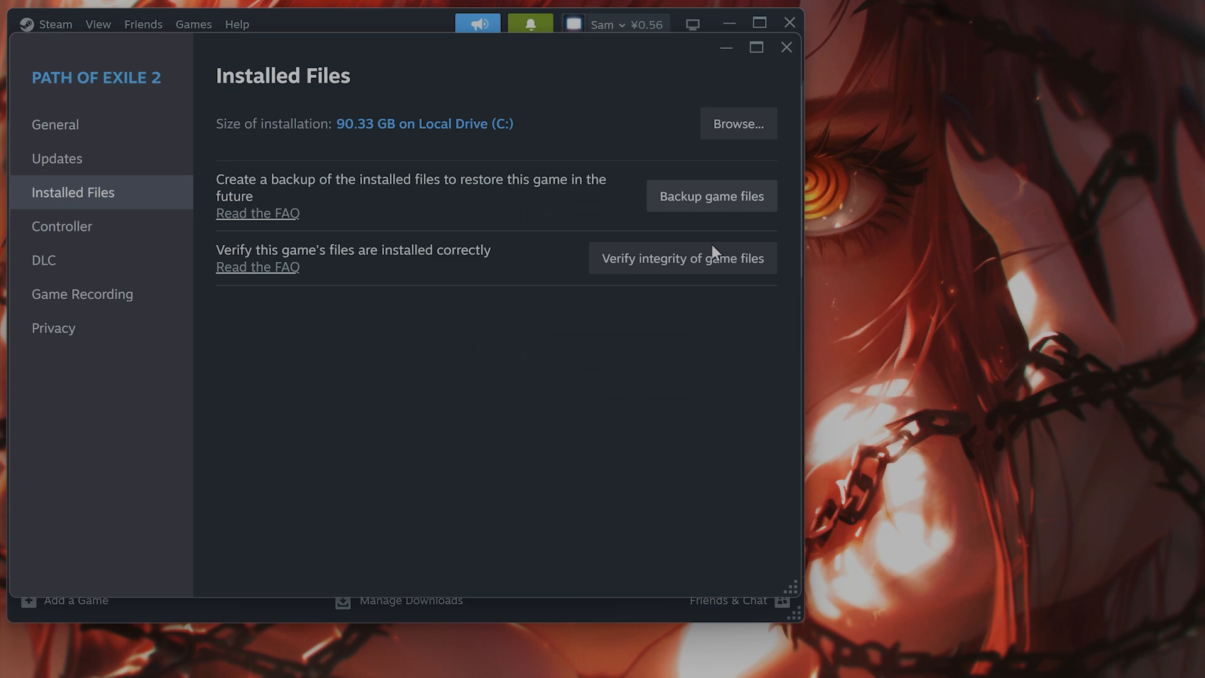
{"action": "left_click", "coordinate": [785, 47]}
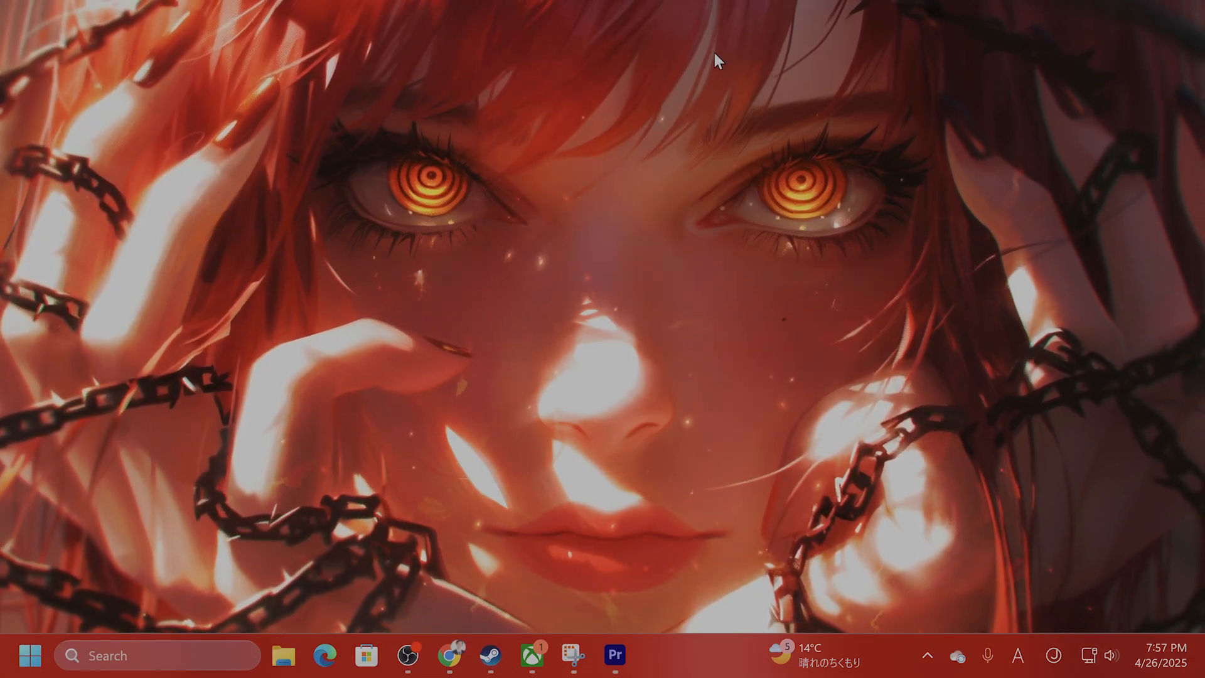
- Launch NVIDIA App, confirm Game Ready Driver 576.02 is up to date, then minimize it
{"action": "left_click", "coordinate": [30, 655]}
{"action": "type", "text": "nv"}
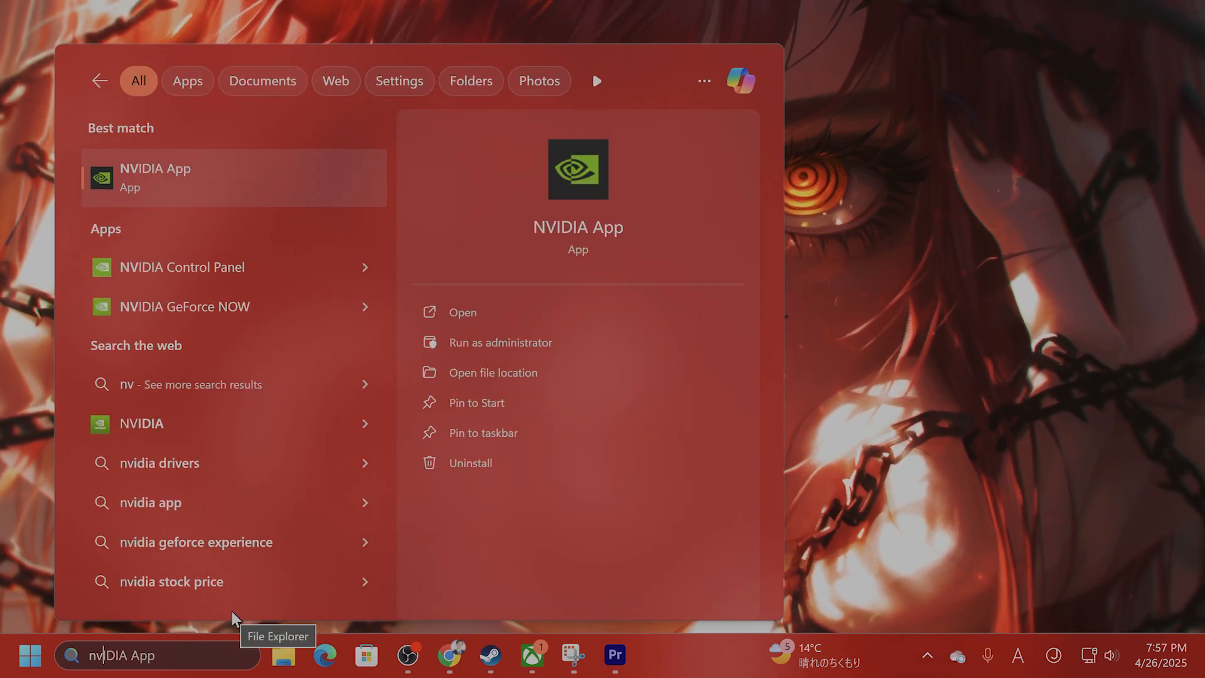
{"action": "left_click", "coordinate": [462, 312]}
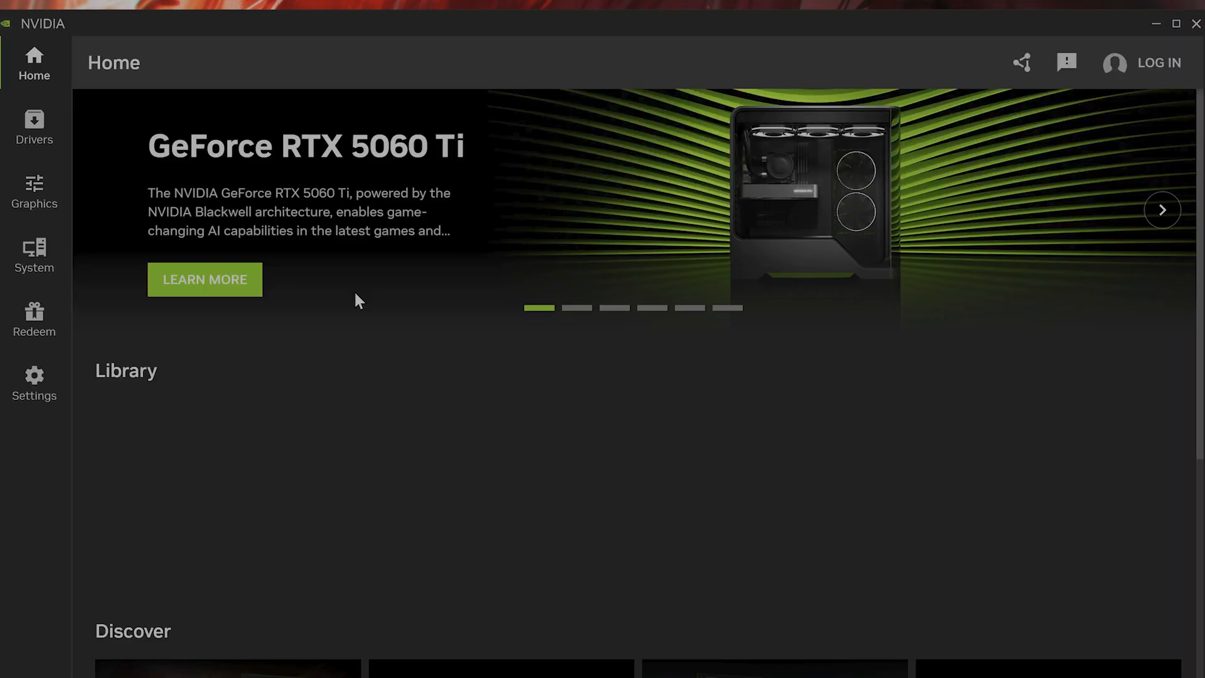
{"action": "left_click", "coordinate": [34, 127]}
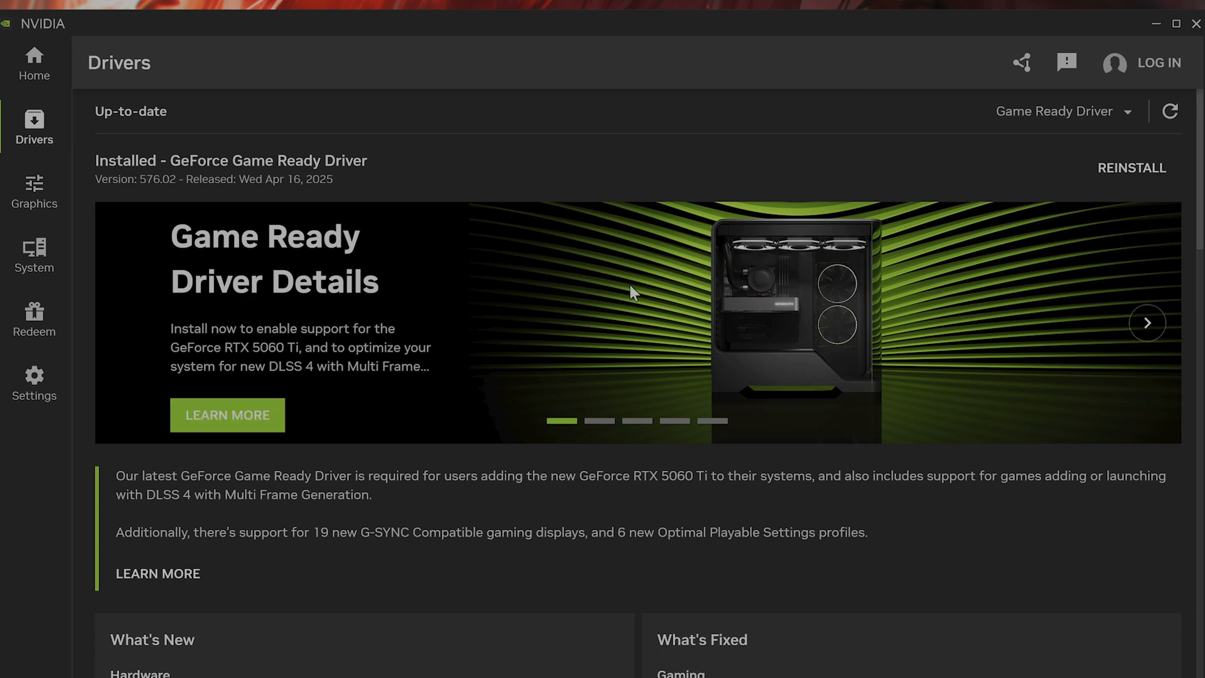
{"action": "mouse_move", "coordinate": [1006, 138]}
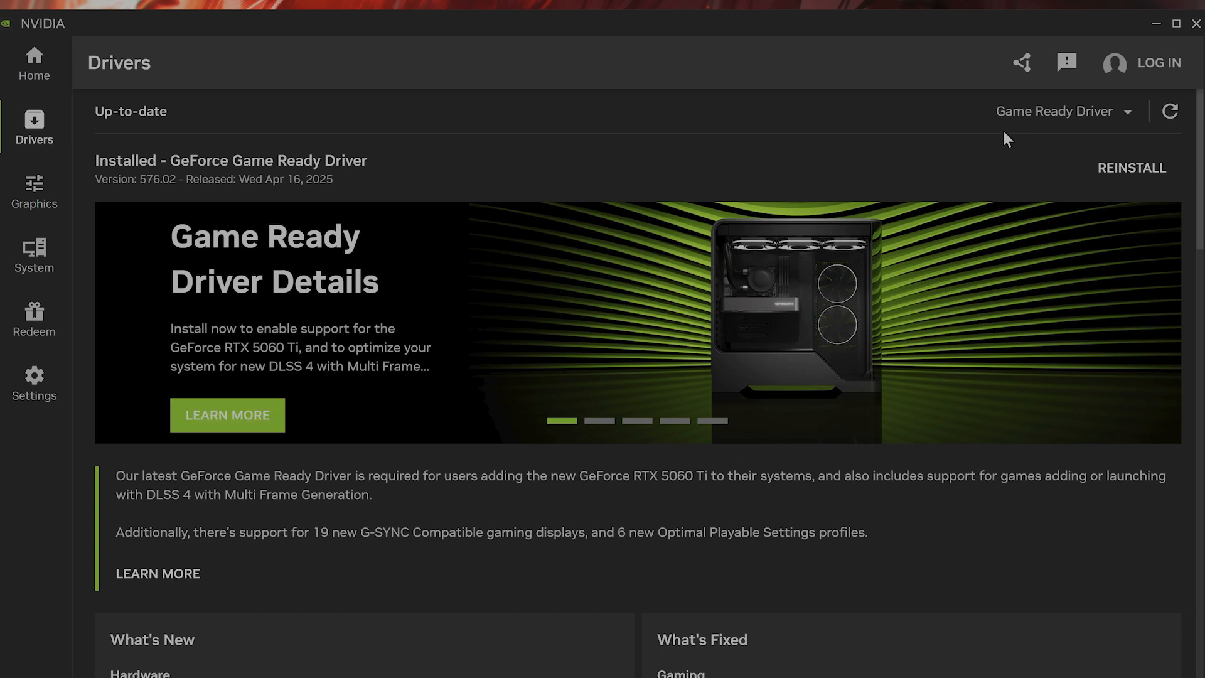
{"action": "scroll", "scroll_direction": "down", "scroll_amount": 3}
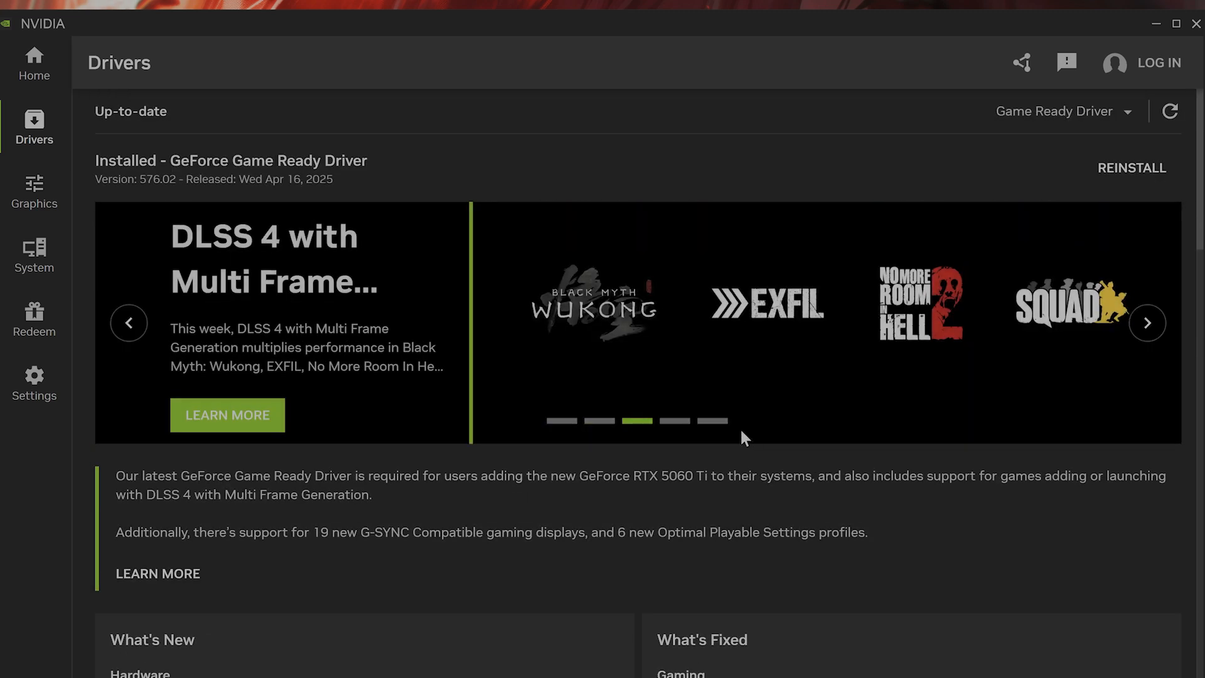
{"action": "mouse_move", "coordinate": [1067, 62]}
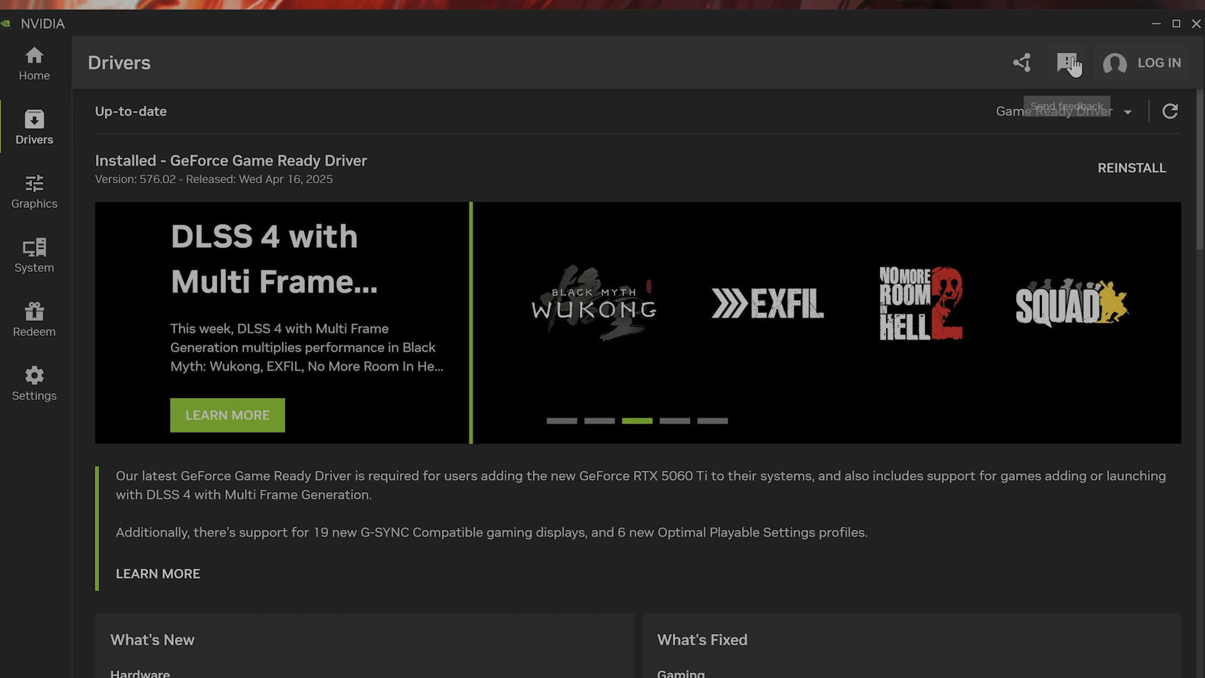
{"action": "mouse_move", "coordinate": [34, 131]}
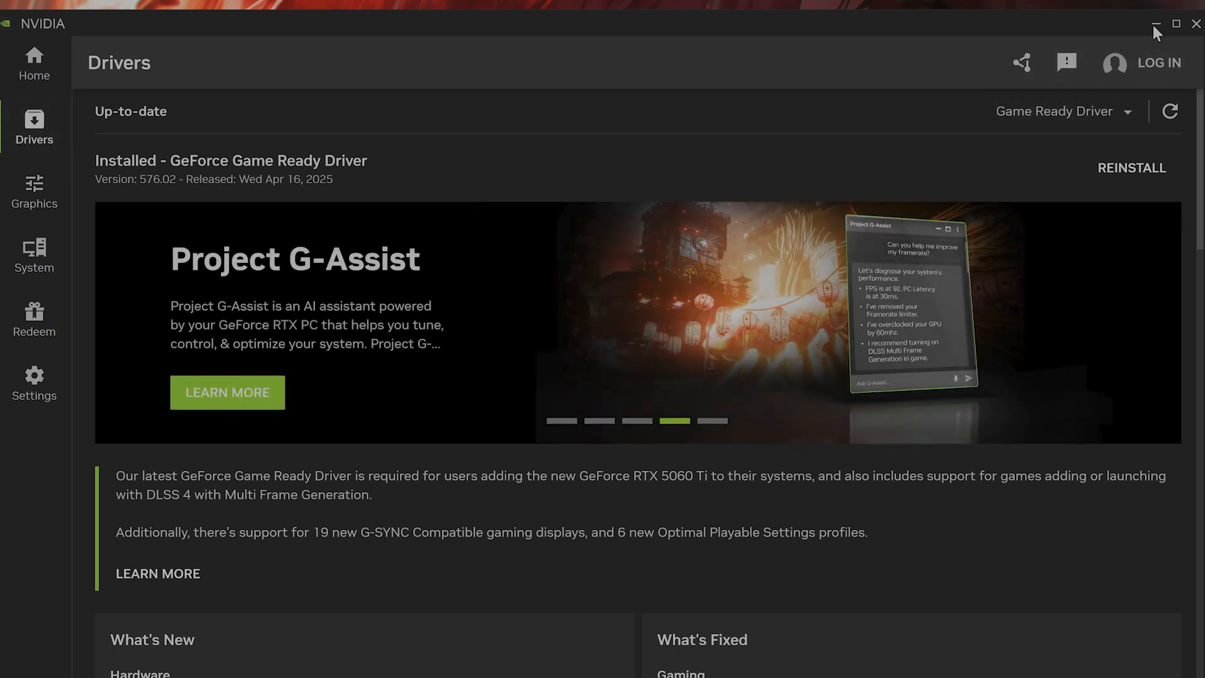
{"action": "mouse_move", "coordinate": [1155, 32]}
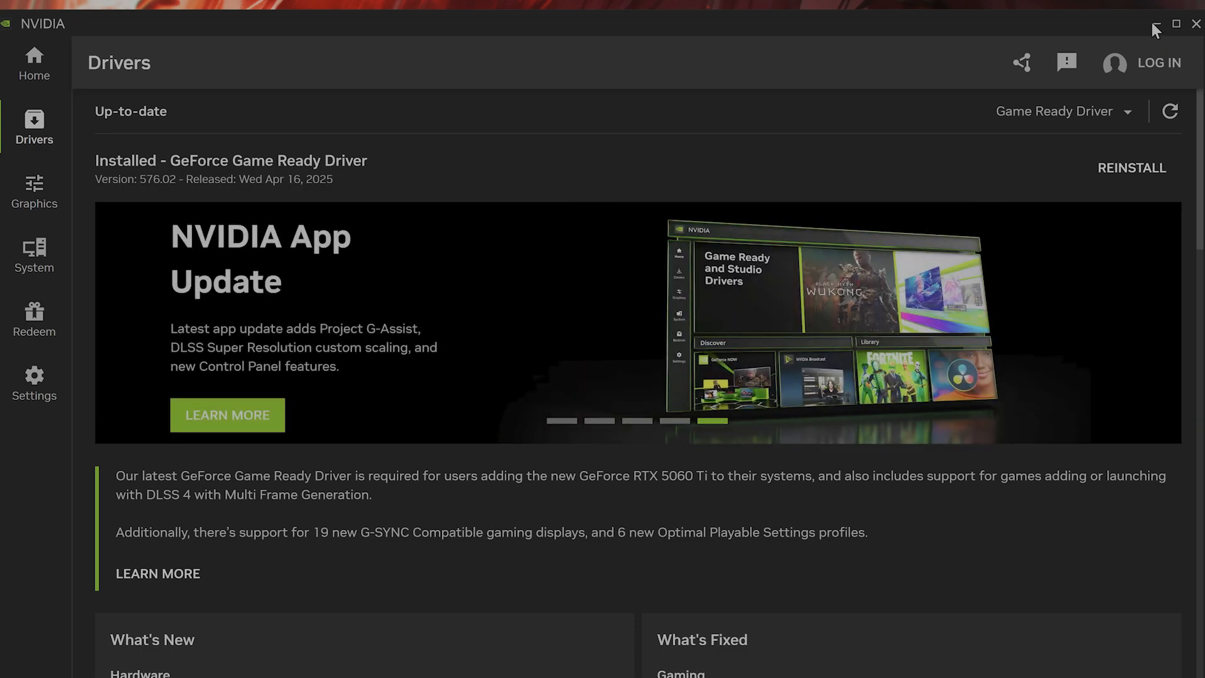
{"action": "left_click", "coordinate": [1154, 23]}
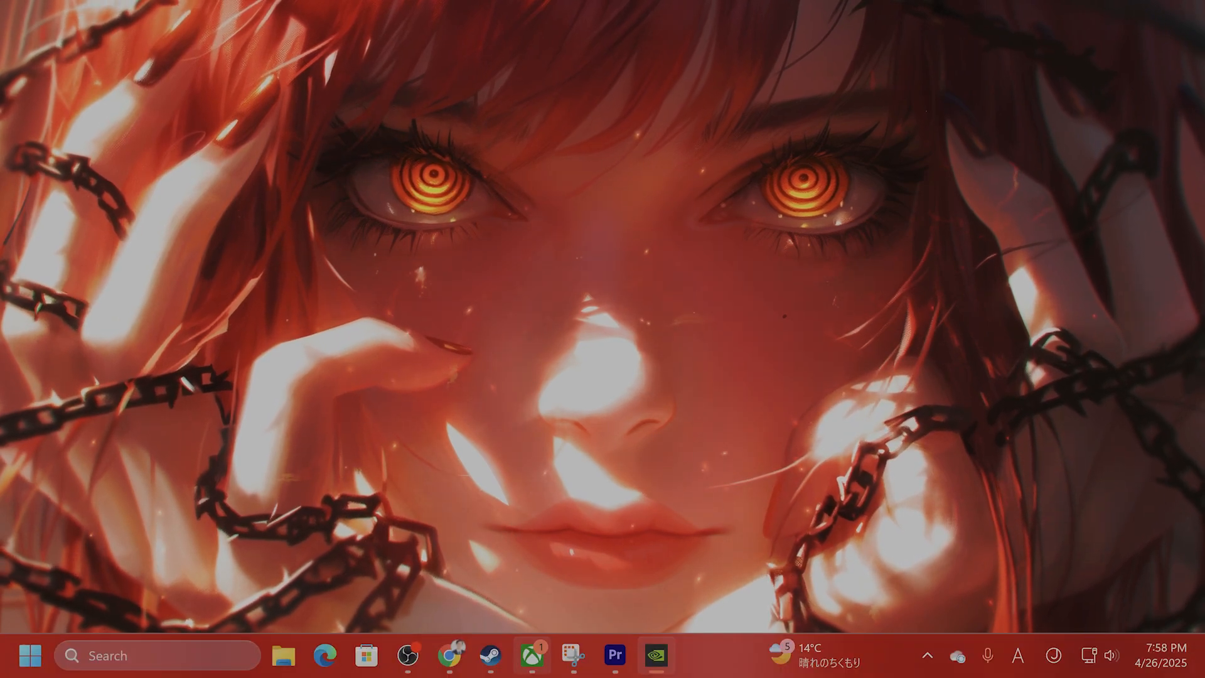
{"action": "mouse_move", "coordinate": [285, 655]}
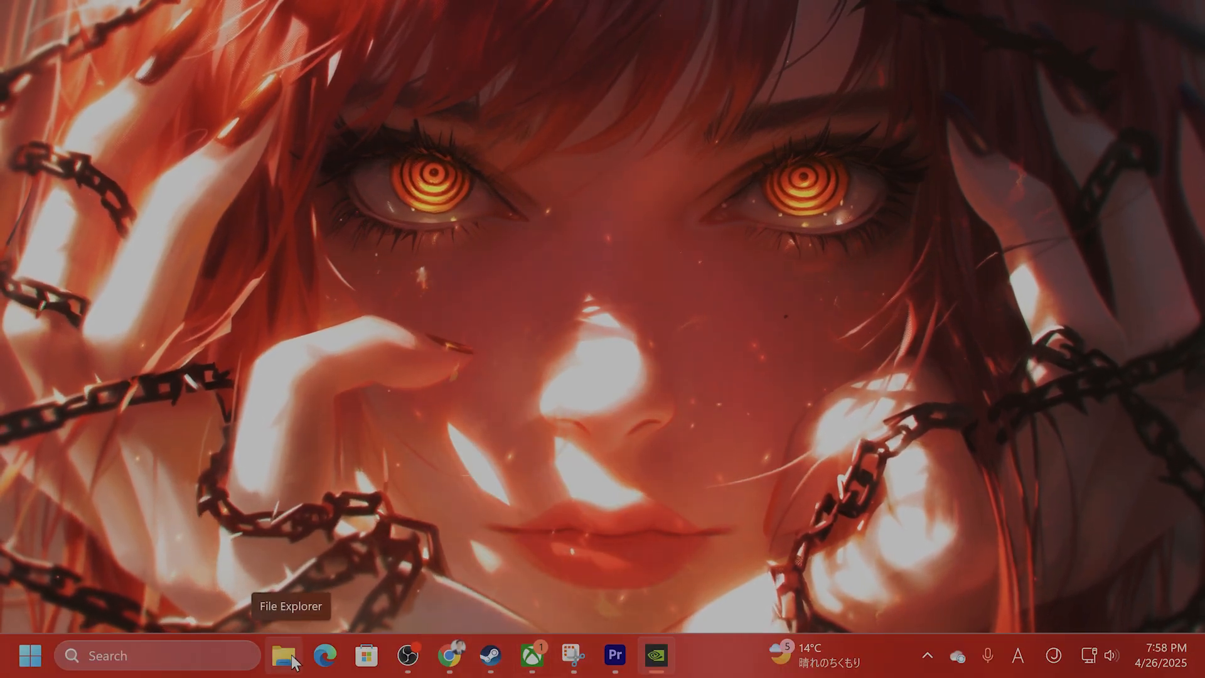
- Browse C:\Users\<user>\Documents\My Games\Oblivion Remastered and select its Saved folder
{"action": "left_click", "coordinate": [284, 655]}
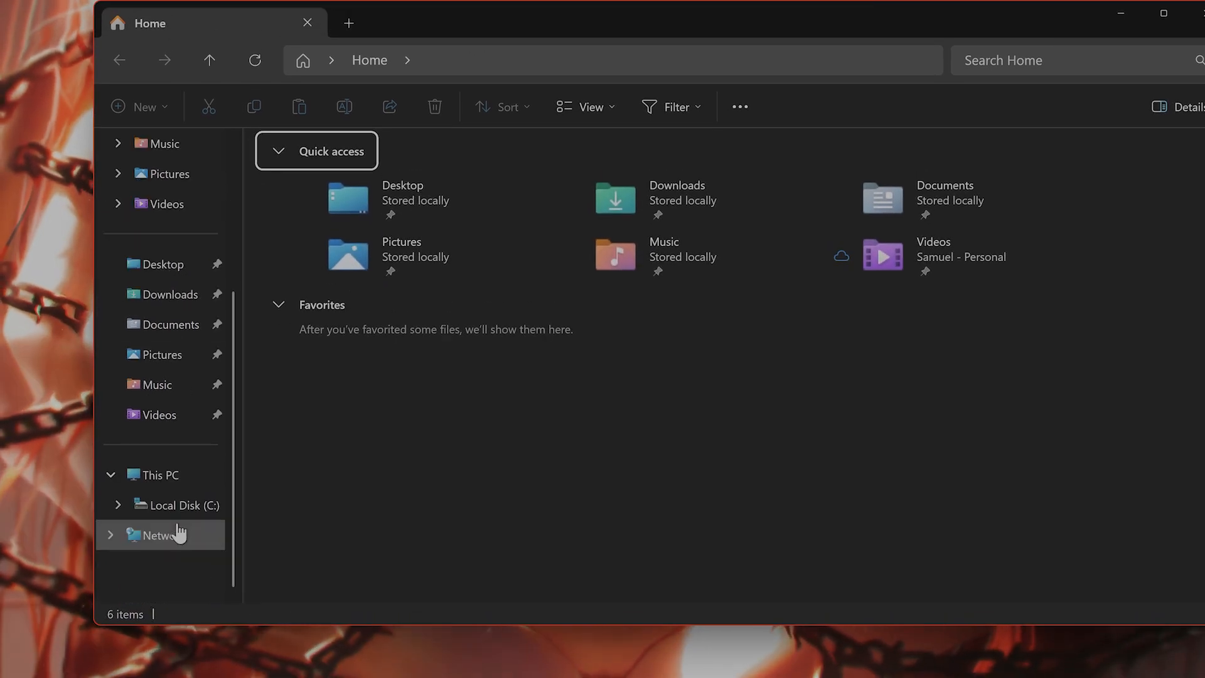
{"action": "left_click", "coordinate": [187, 505]}
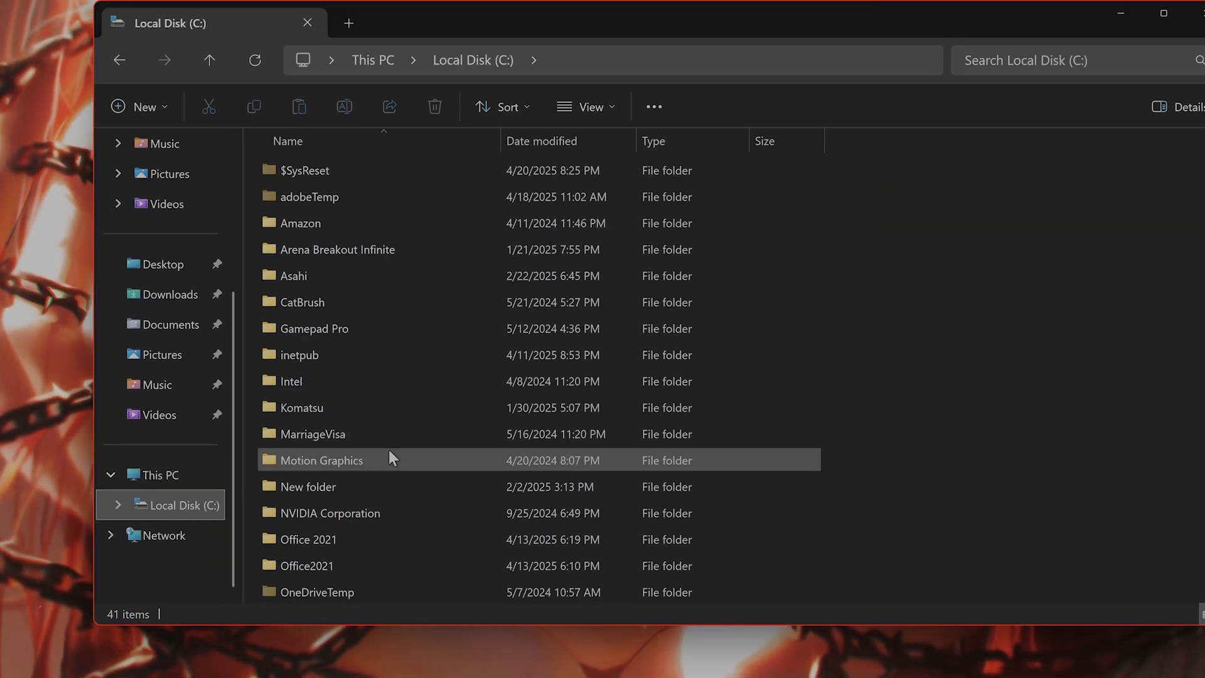
{"action": "scroll", "scroll_direction": "down", "scroll_amount": 3}
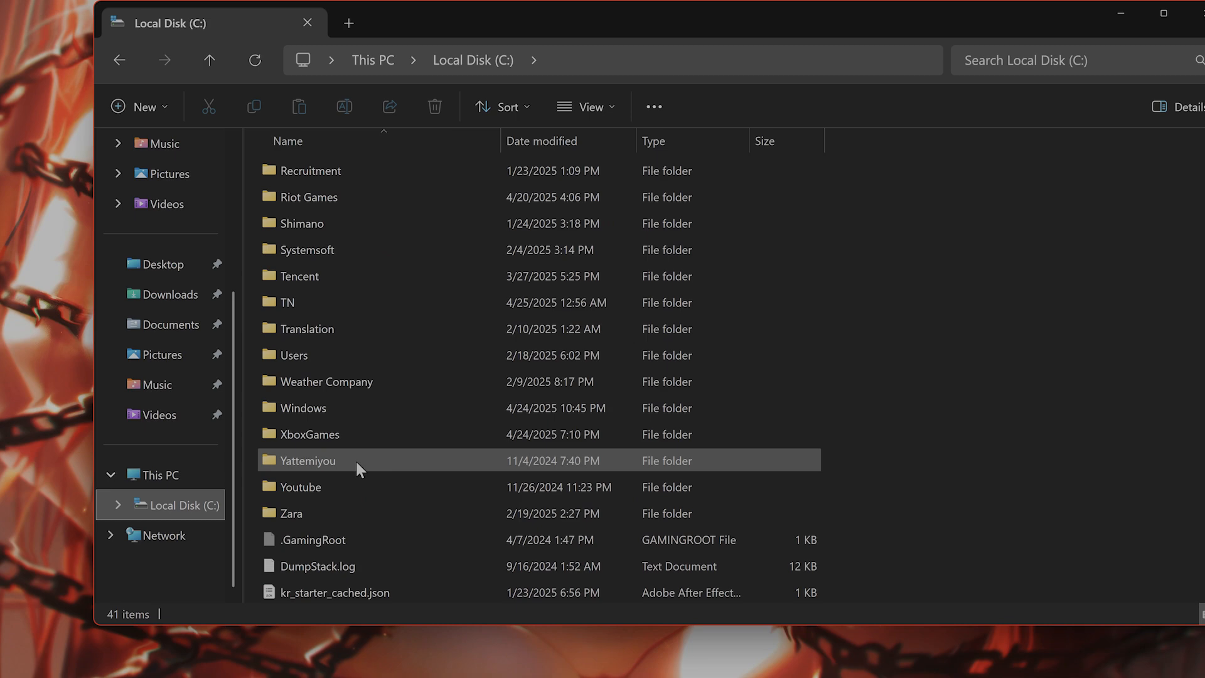
{"action": "double_click", "coordinate": [294, 355]}
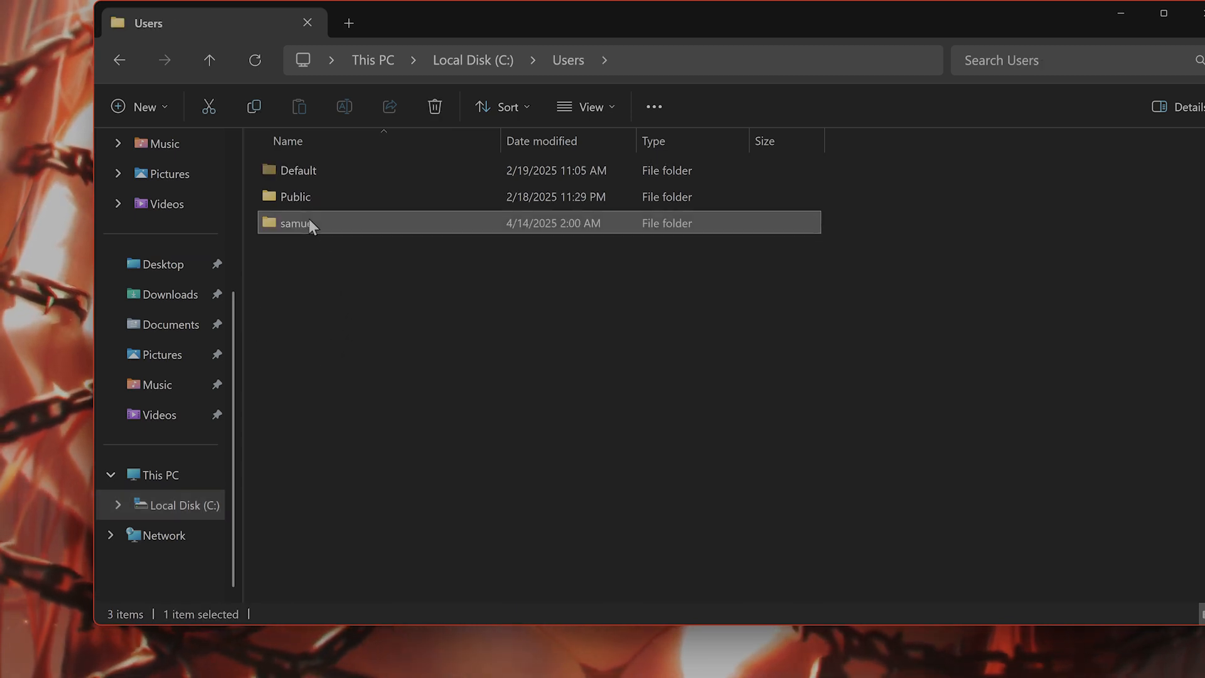
{"action": "double_click", "coordinate": [294, 222]}
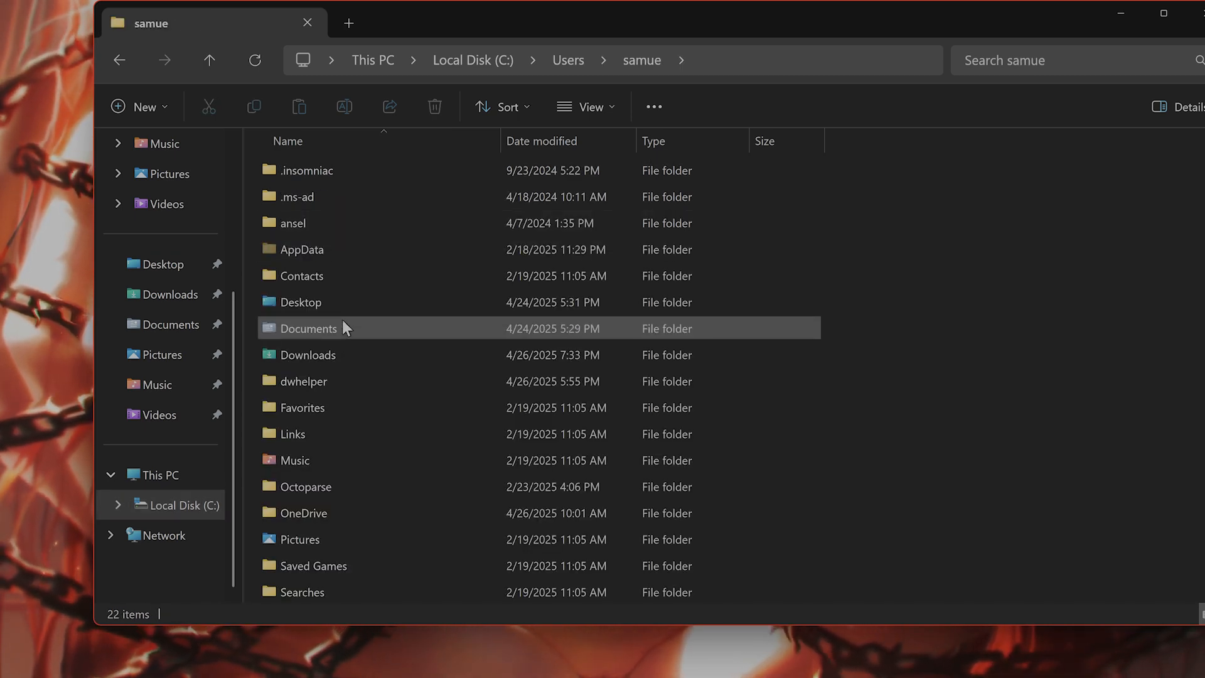
{"action": "double_click", "coordinate": [309, 328]}
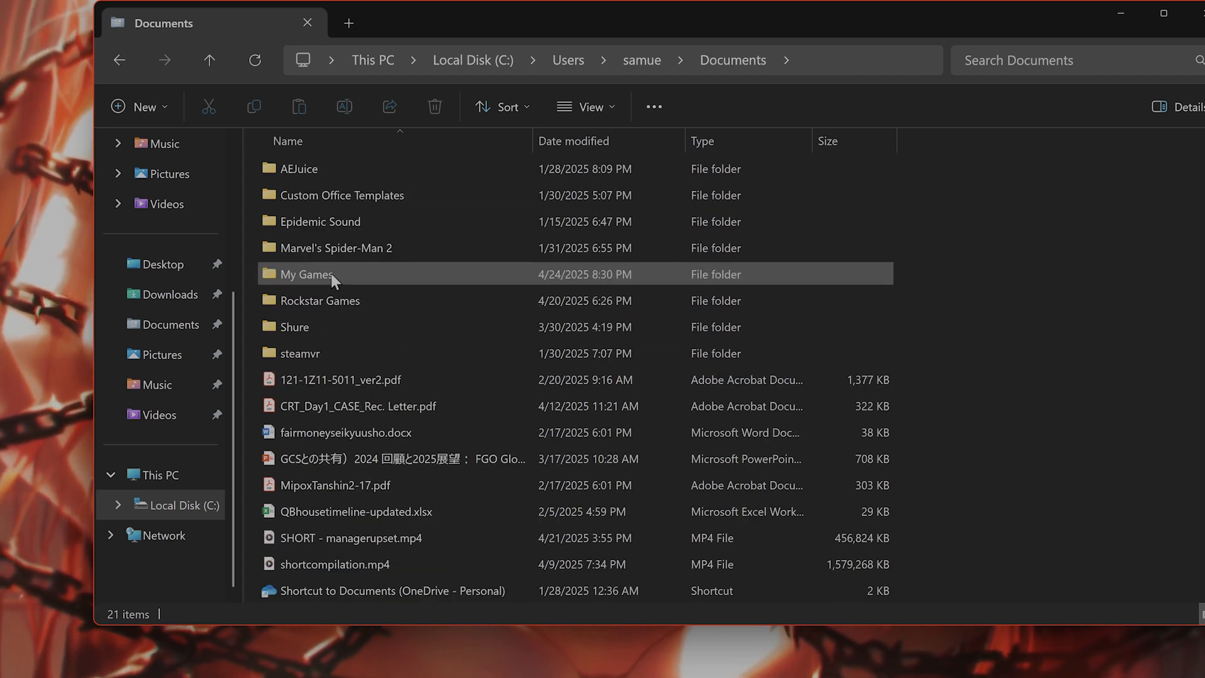
{"action": "double_click", "coordinate": [304, 274]}
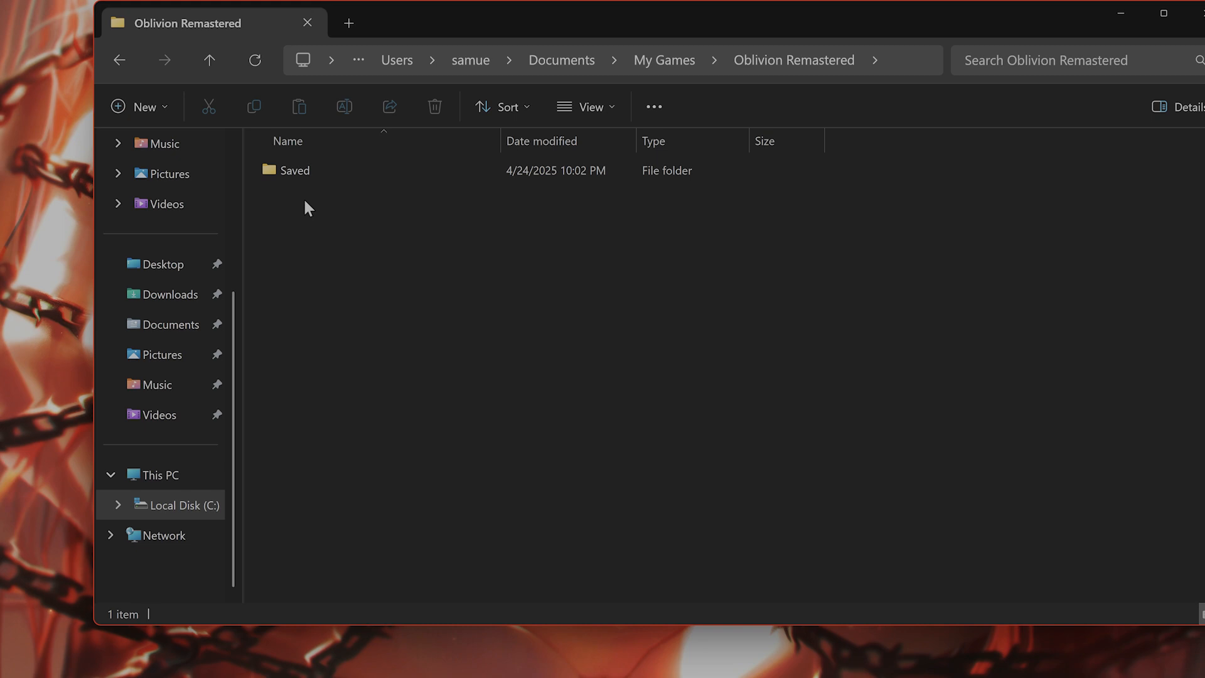
{"action": "left_click", "coordinate": [294, 170]}
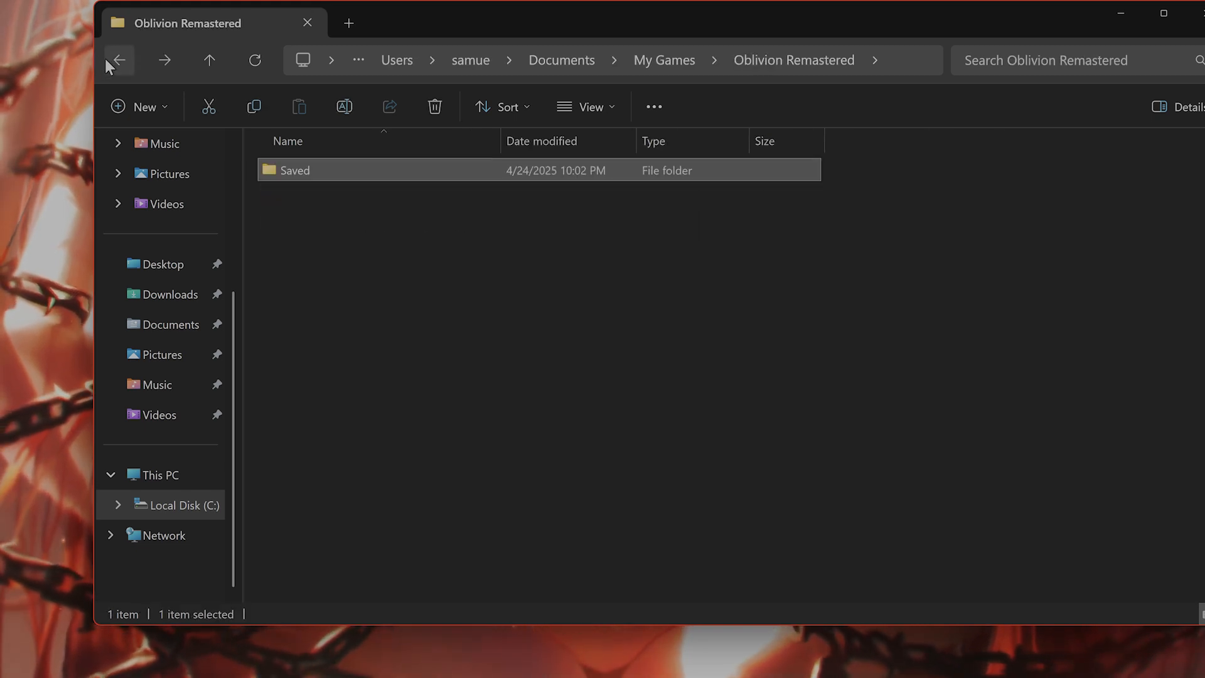
{"action": "mouse_move", "coordinate": [561, 401]}
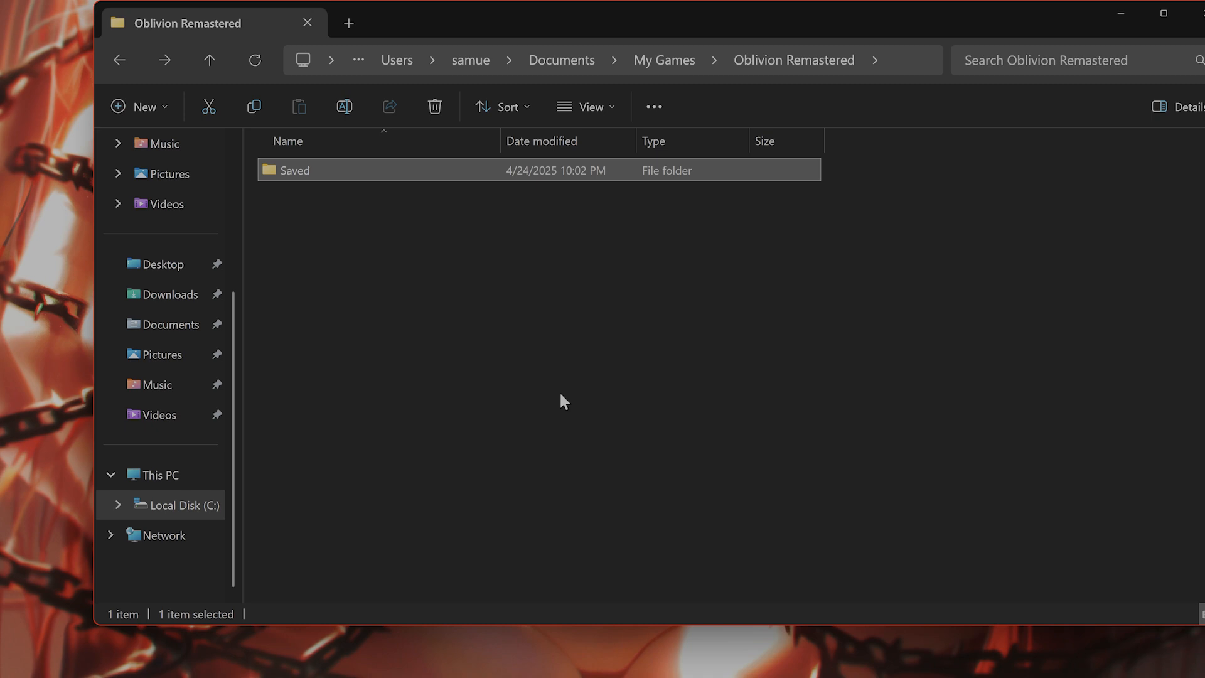
{"action": "mouse_move", "coordinate": [516, 379]}
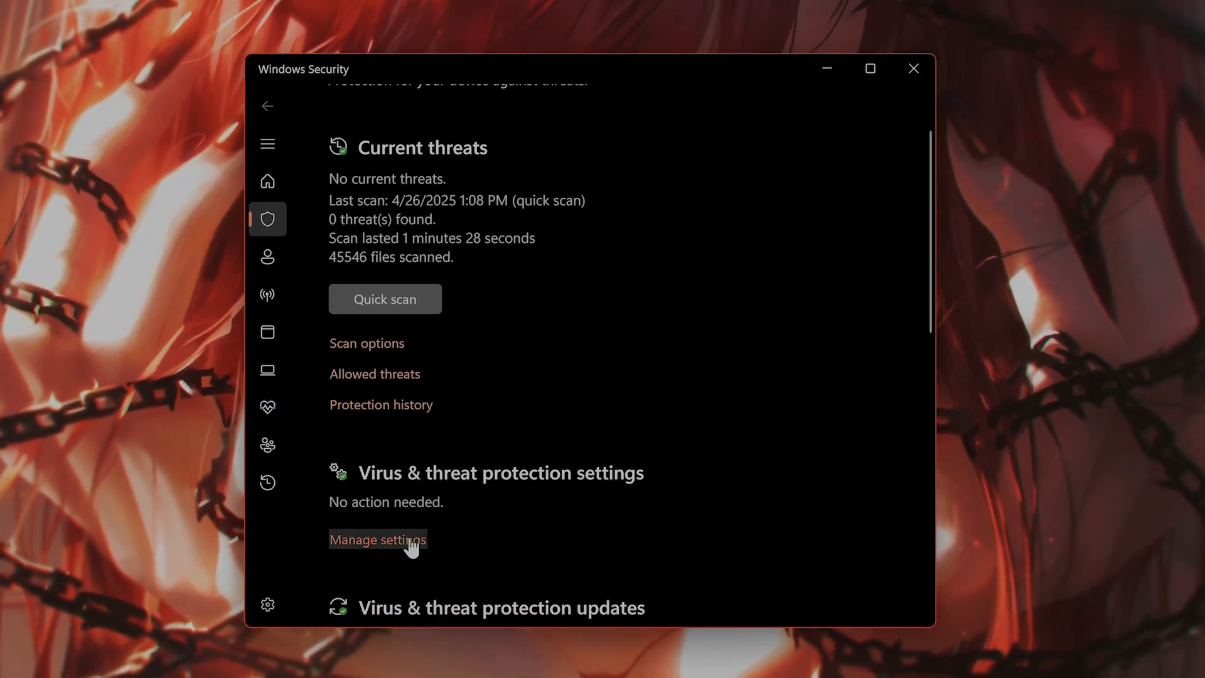
- Switch Controlled folder access to Off in Windows Security and close the window
{"action": "left_click", "coordinate": [376, 539]}
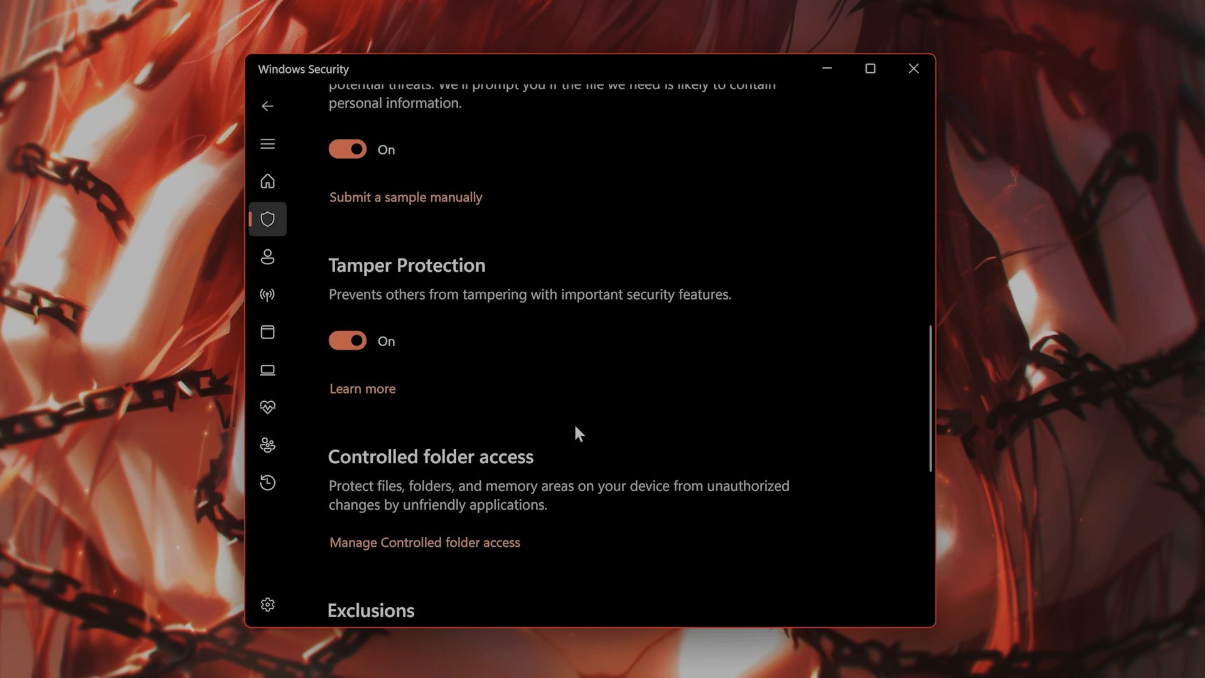
{"action": "scroll", "scroll_direction": "down", "scroll_amount": 3}
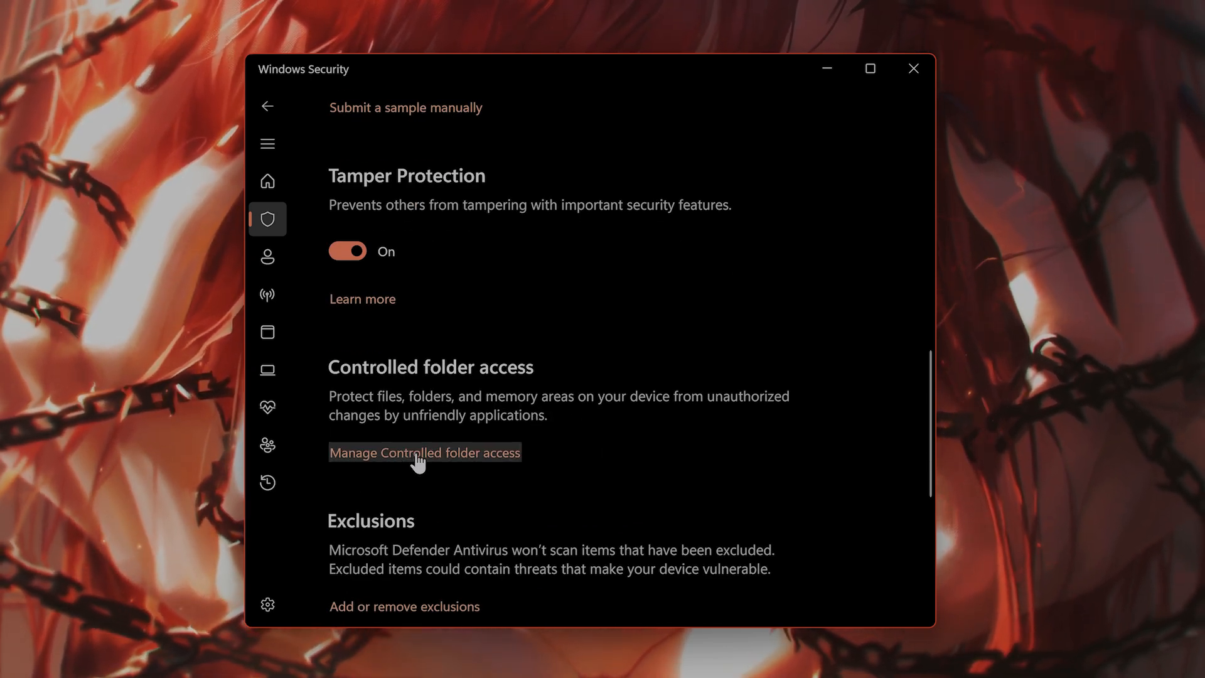
{"action": "left_click", "coordinate": [423, 452]}
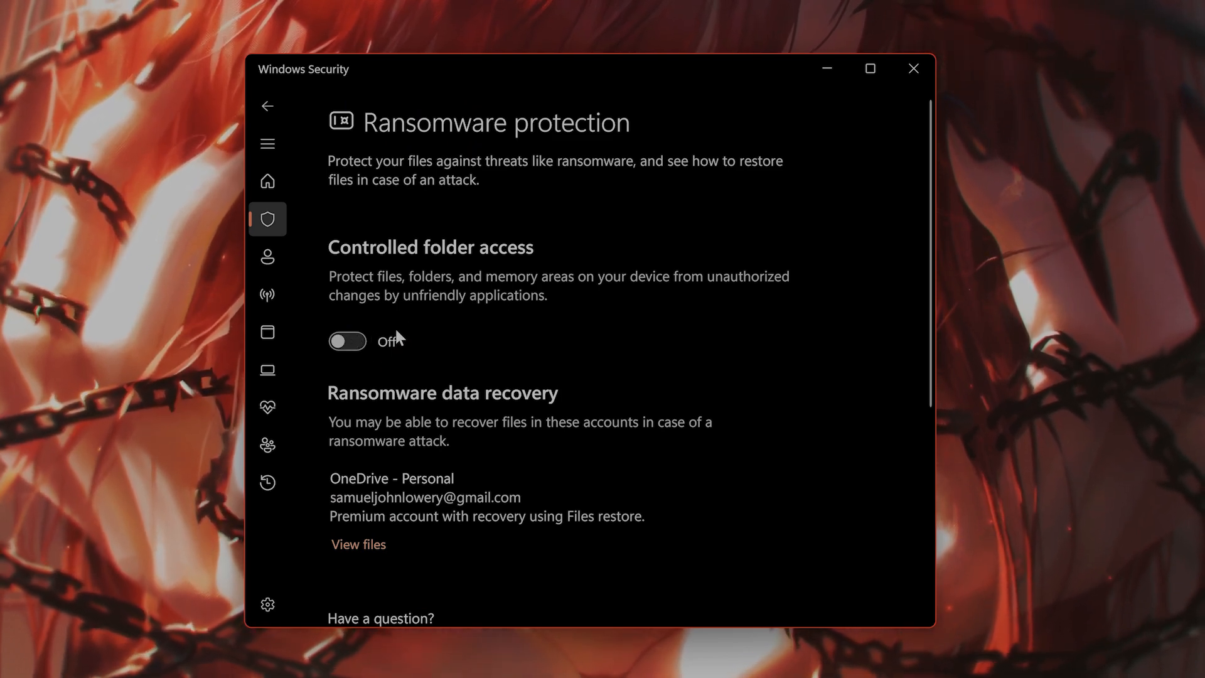
{"action": "scroll", "scroll_direction": "down", "scroll_amount": 3}
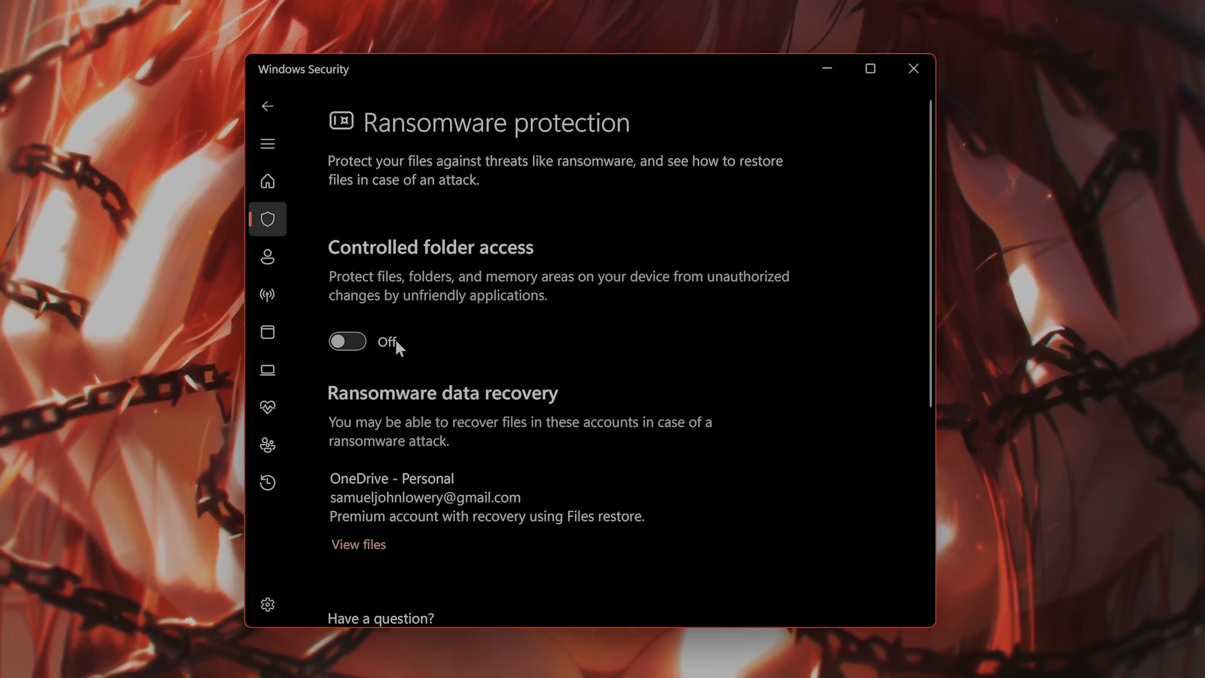
{"action": "left_click", "coordinate": [913, 69]}
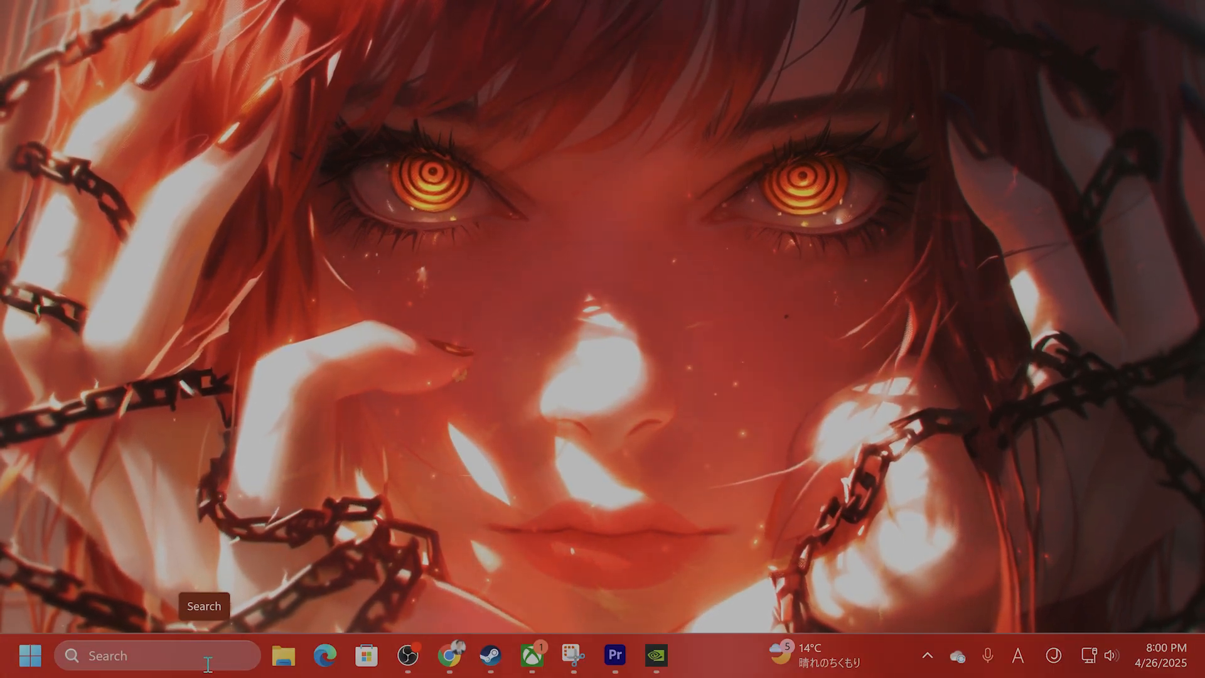
- Go from C:\XboxGames into the game's Content\Engine\Plugins folder
{"action": "left_click", "coordinate": [284, 655]}
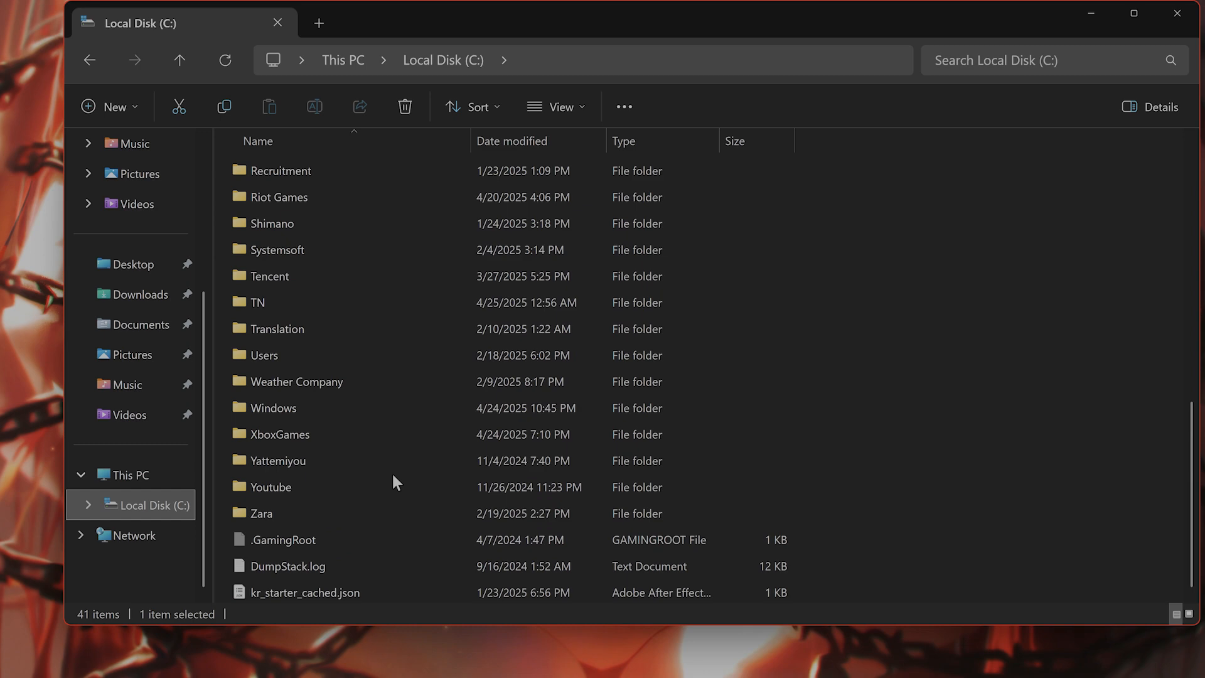
{"action": "left_click", "coordinate": [280, 434]}
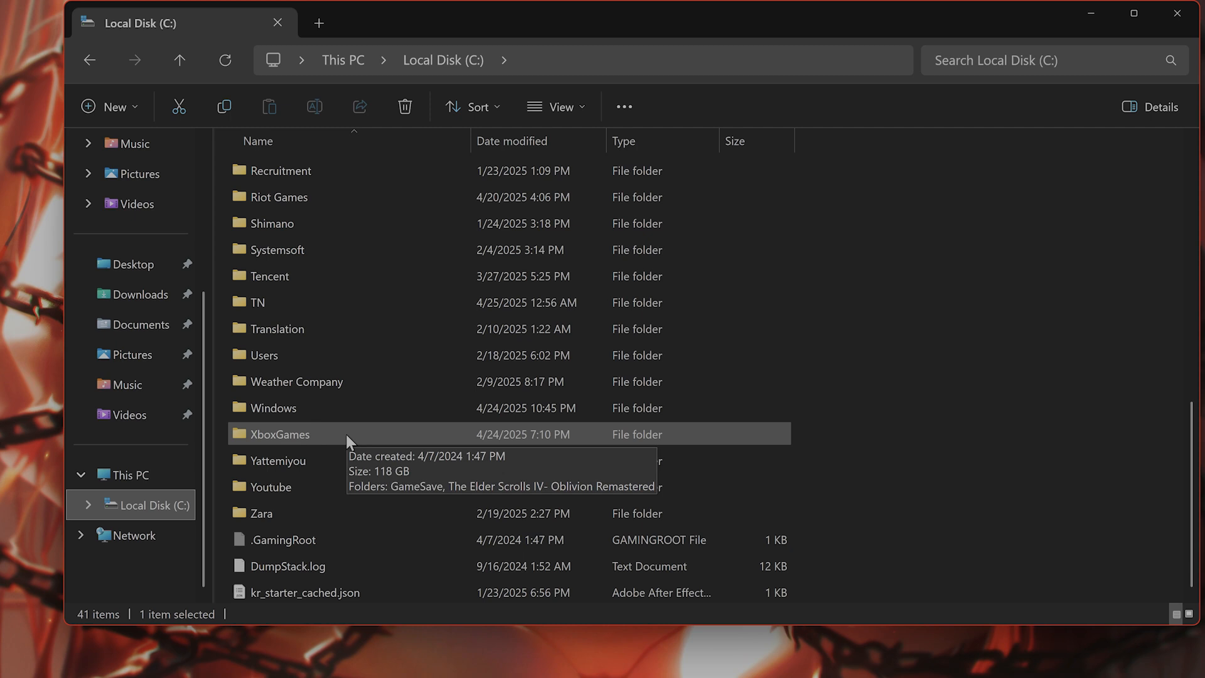
{"action": "double_click", "coordinate": [280, 434]}
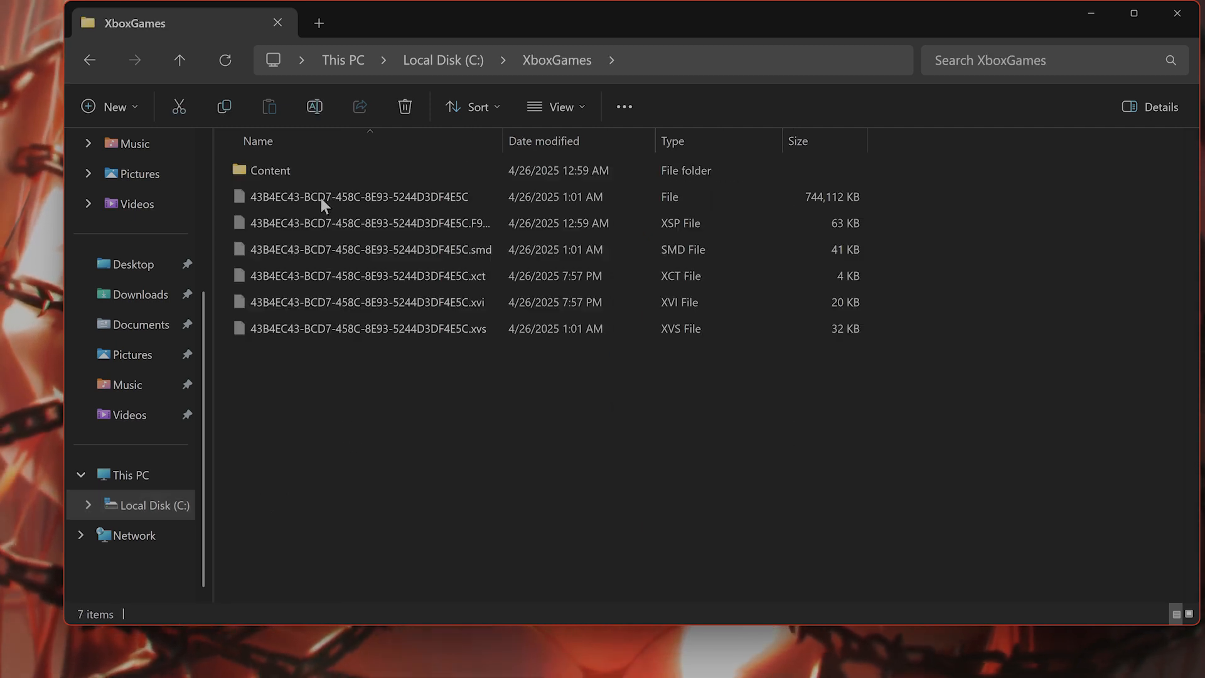
{"action": "double_click", "coordinate": [269, 170]}
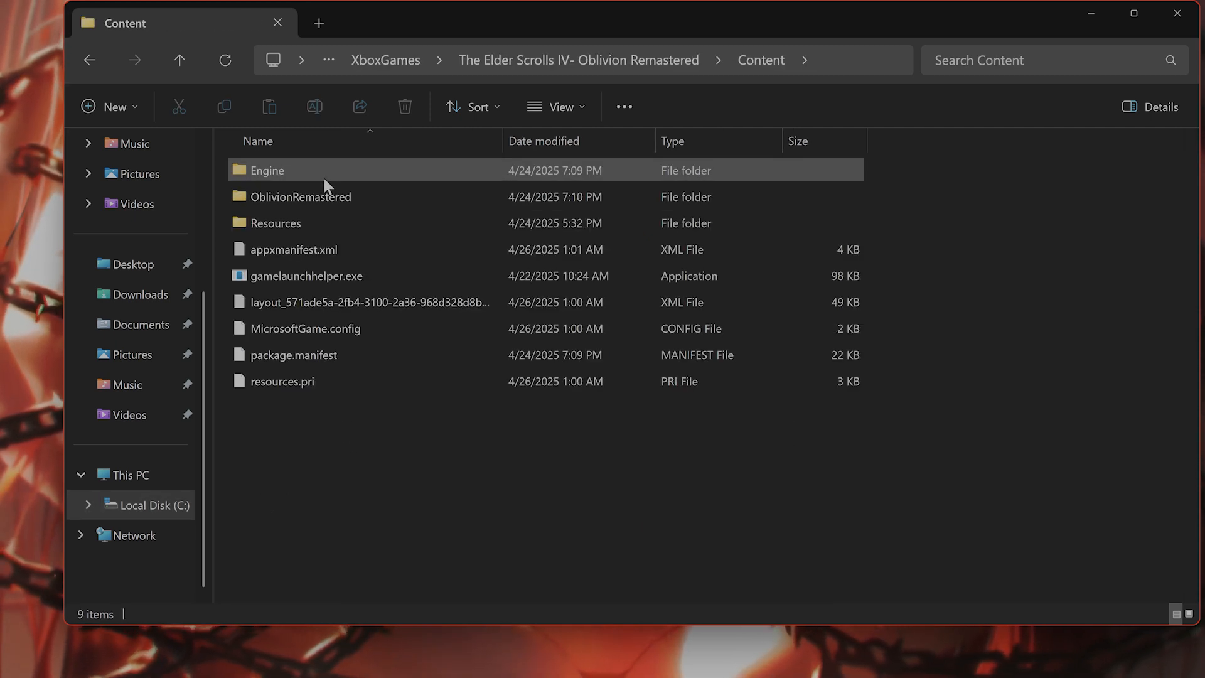
{"action": "double_click", "coordinate": [267, 170]}
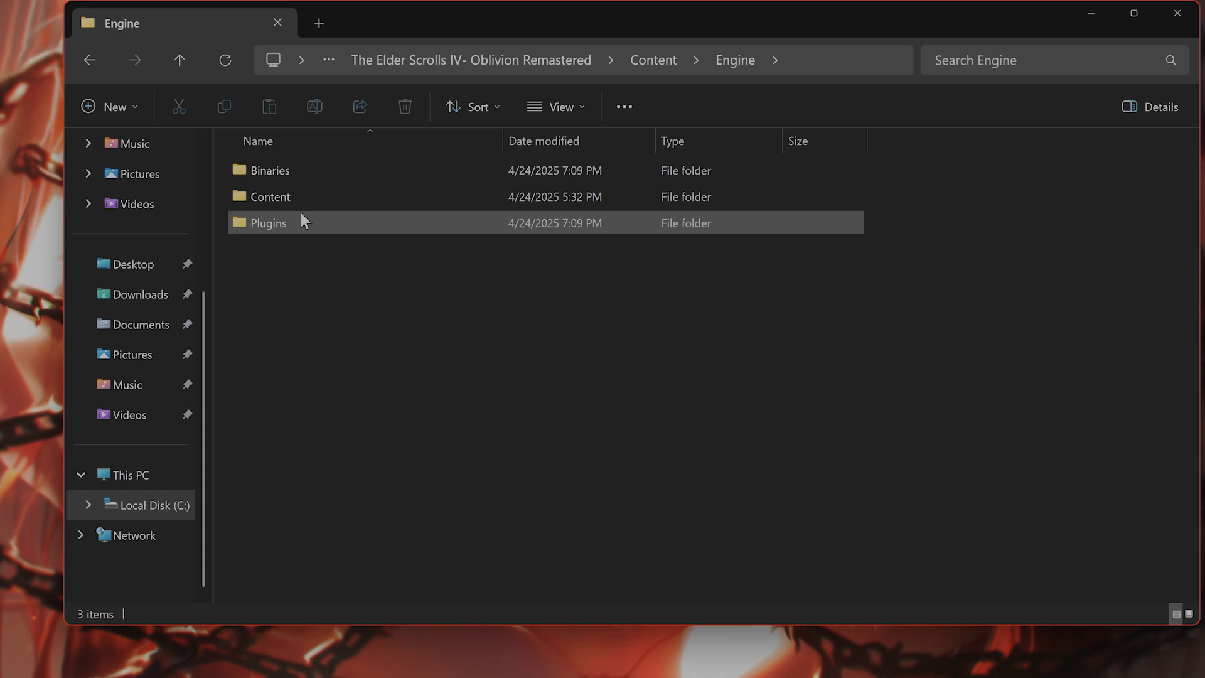
{"action": "double_click", "coordinate": [268, 223]}
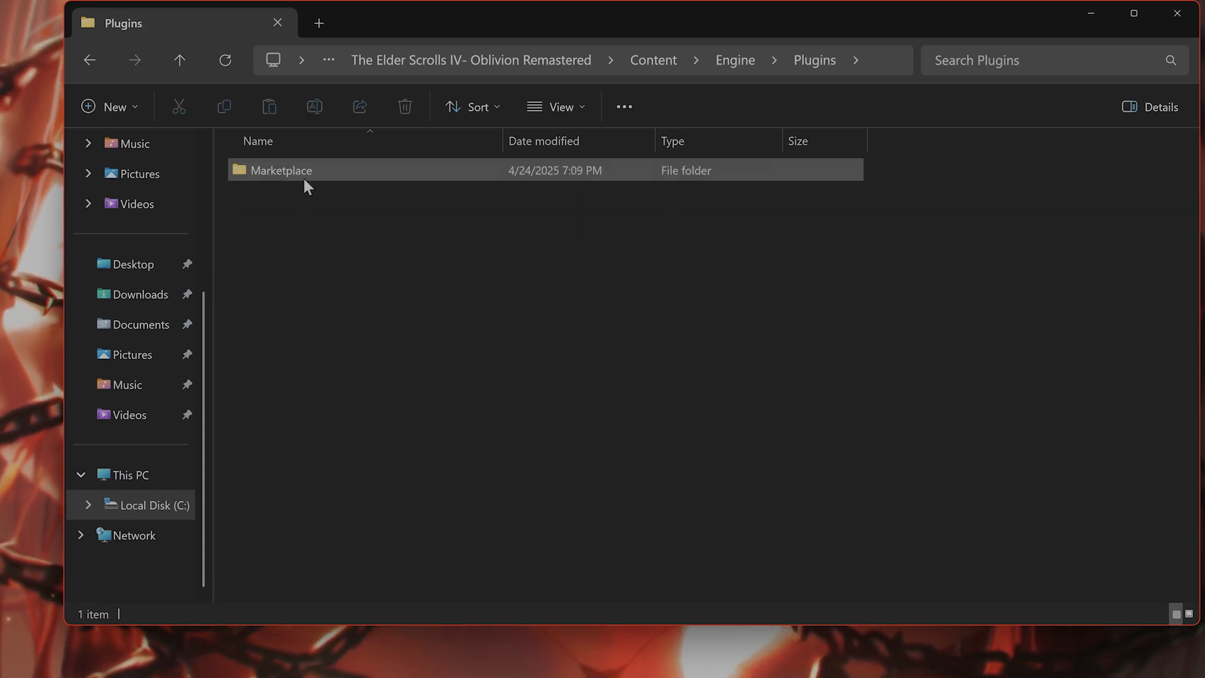
- Continue through Marketplace\nvidia\DLSS\Streamline\Binaries\ThirdParty into Win64
{"action": "double_click", "coordinate": [282, 170]}
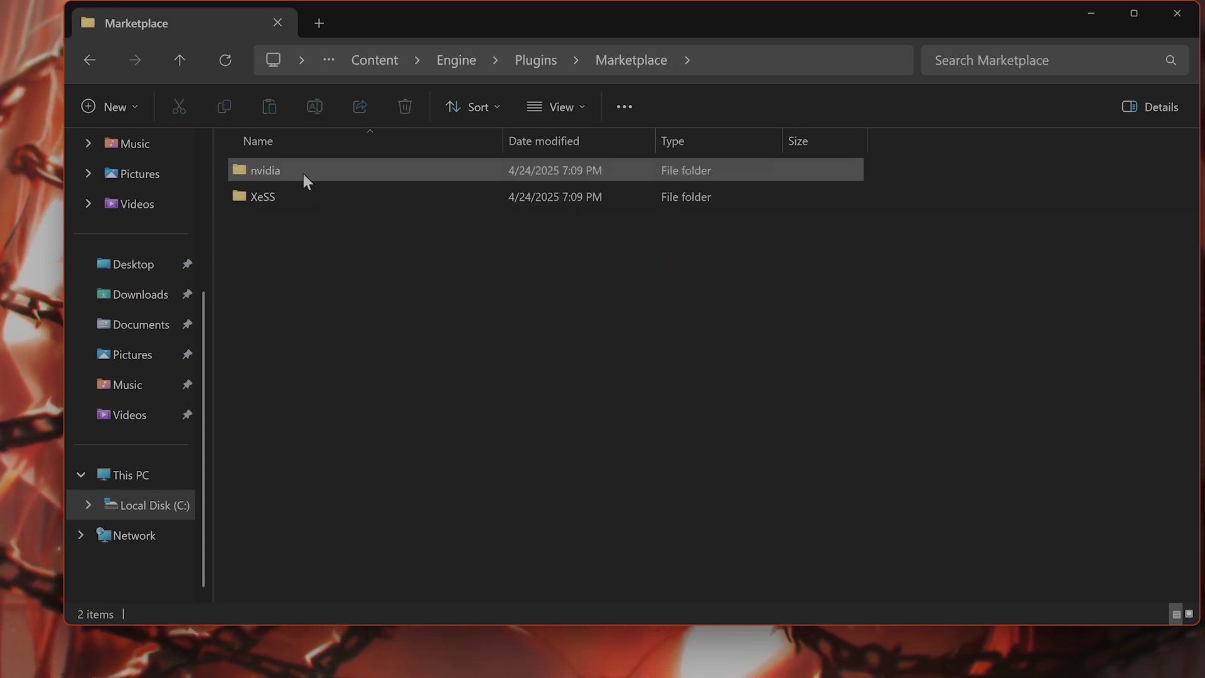
{"action": "double_click", "coordinate": [265, 171]}
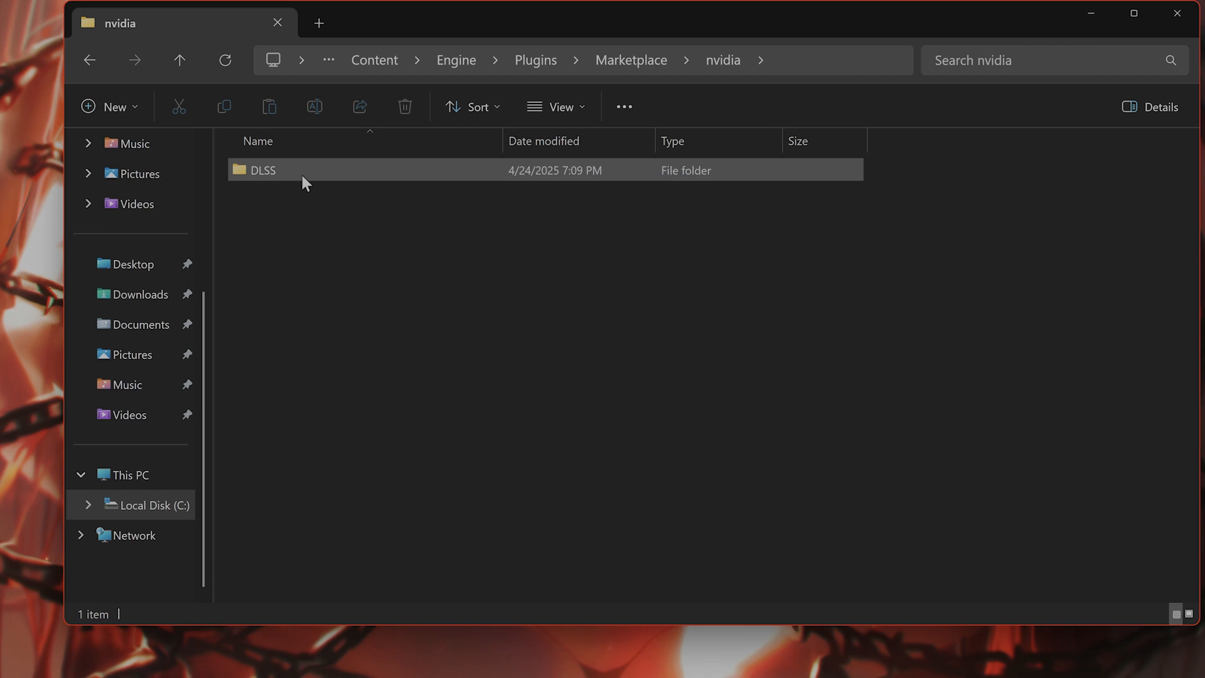
{"action": "double_click", "coordinate": [264, 170]}
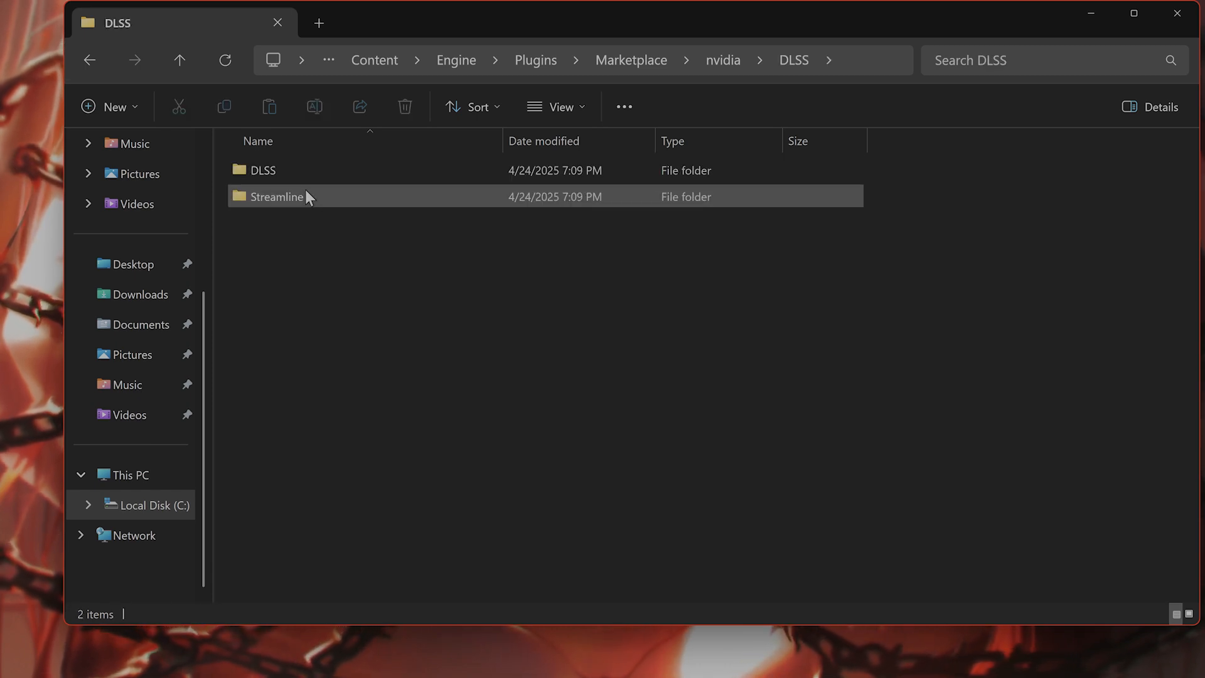
{"action": "double_click", "coordinate": [276, 196]}
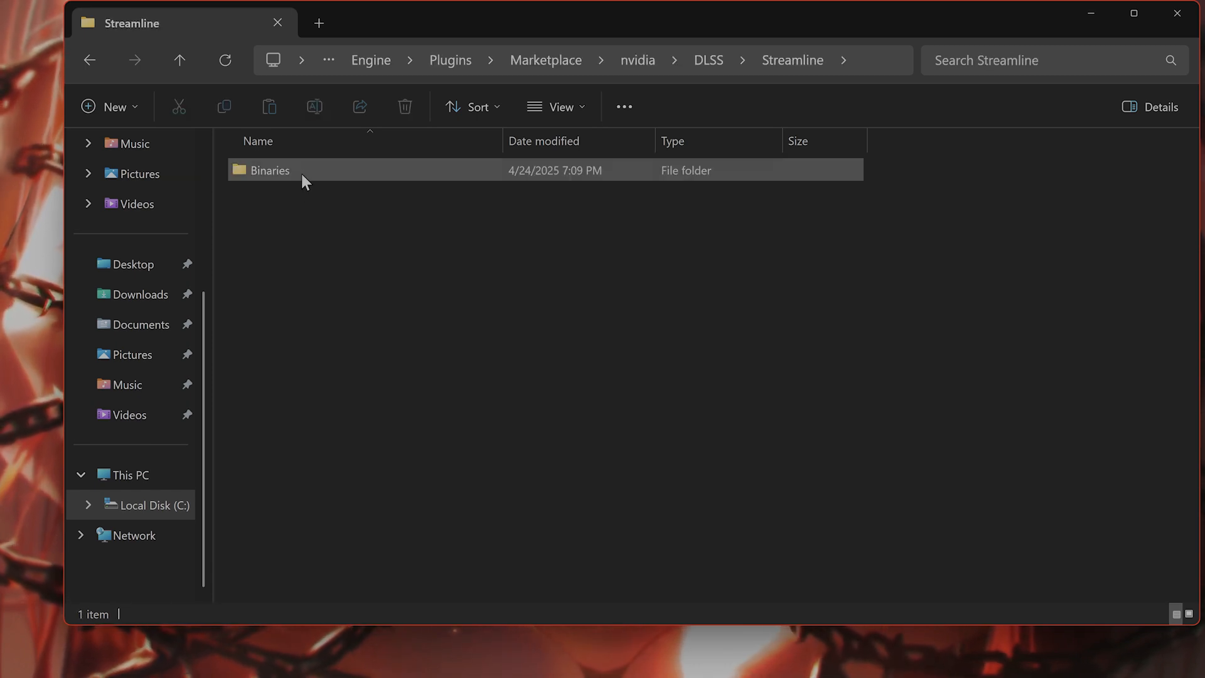
{"action": "double_click", "coordinate": [269, 170]}
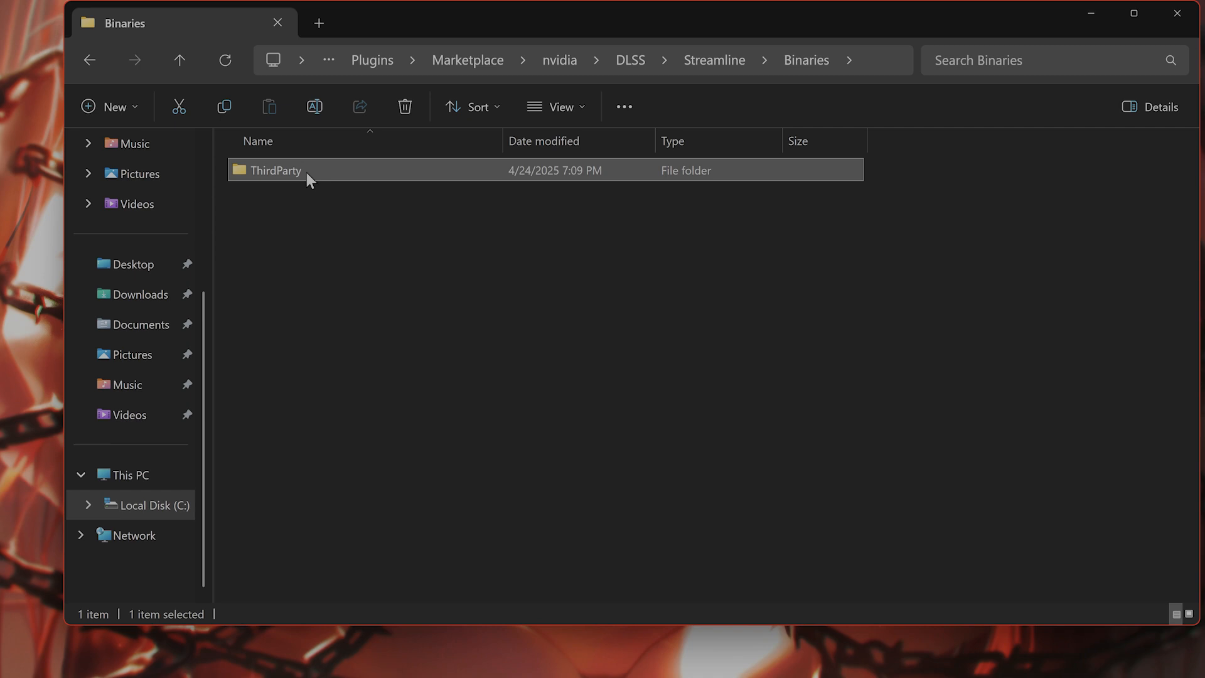
{"action": "double_click", "coordinate": [275, 170]}
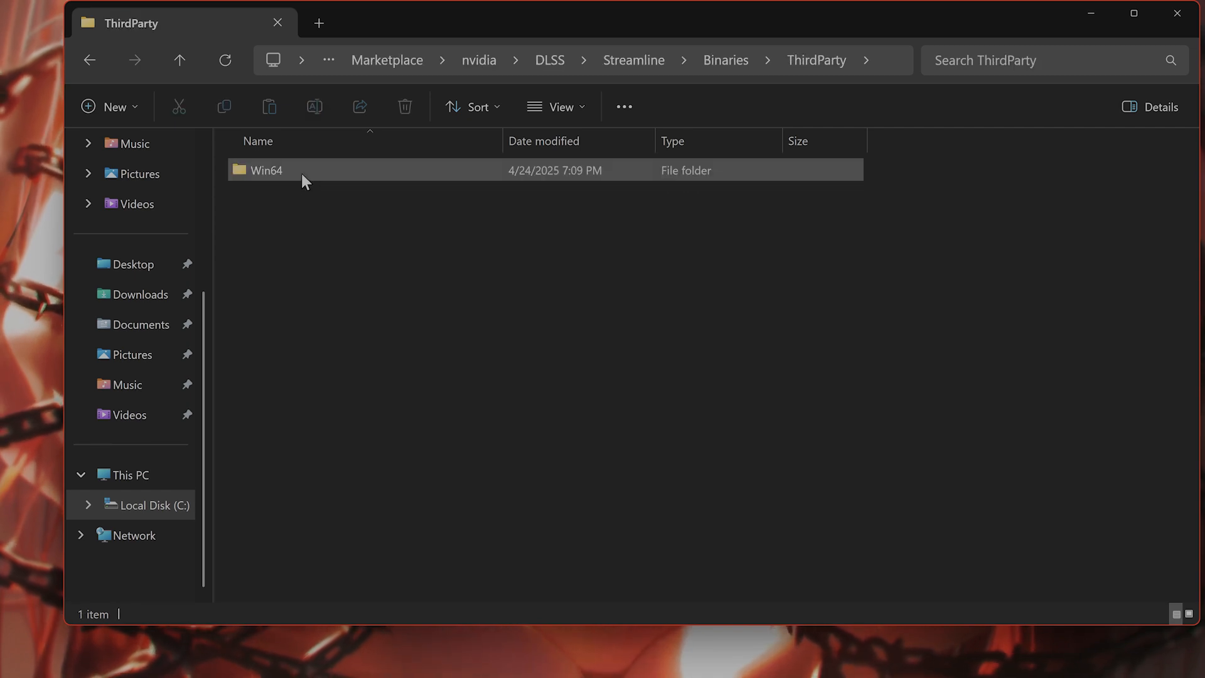
{"action": "double_click", "coordinate": [265, 170]}
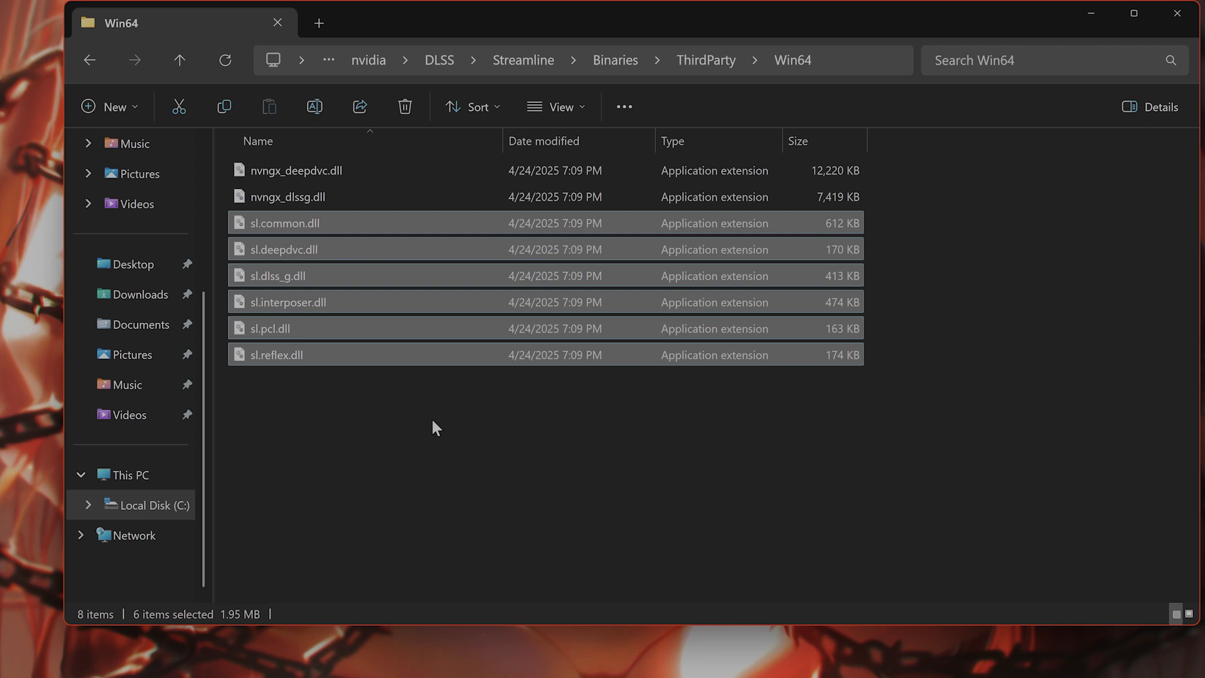
{"action": "mouse_move", "coordinate": [300, 380]}
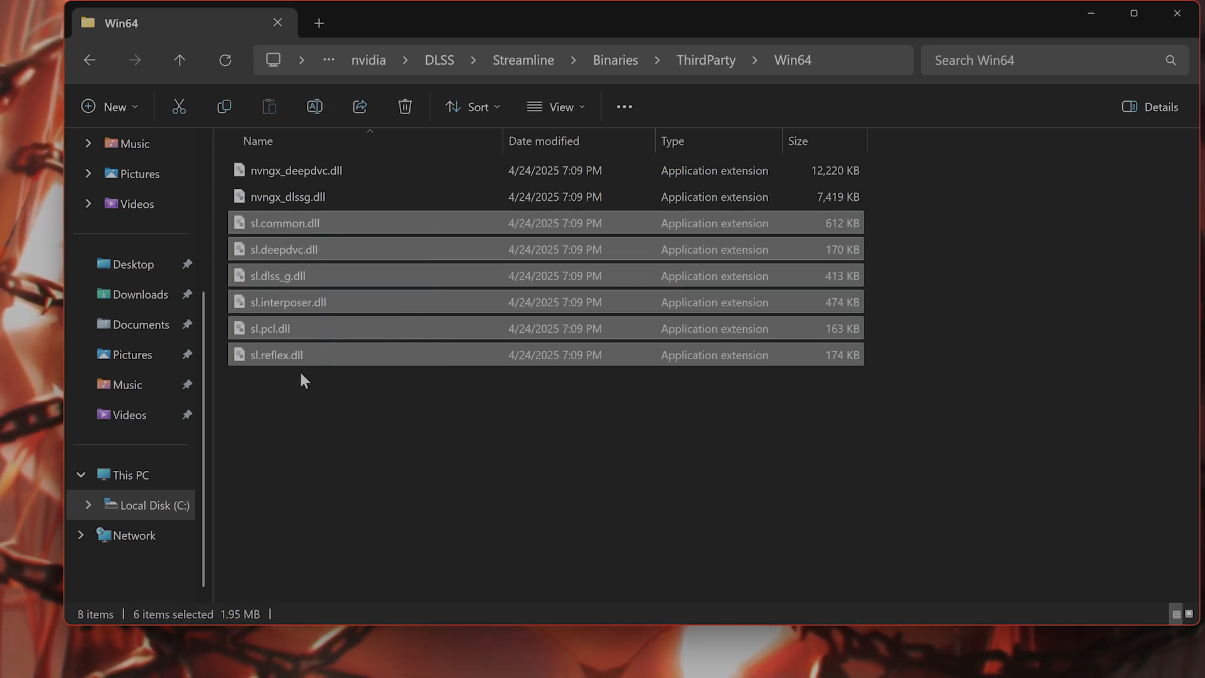
- Select the six sl.*.dll files, sl.common.dll through sl.reflex.dll, in Win64
{"action": "left_click", "coordinate": [276, 275]}
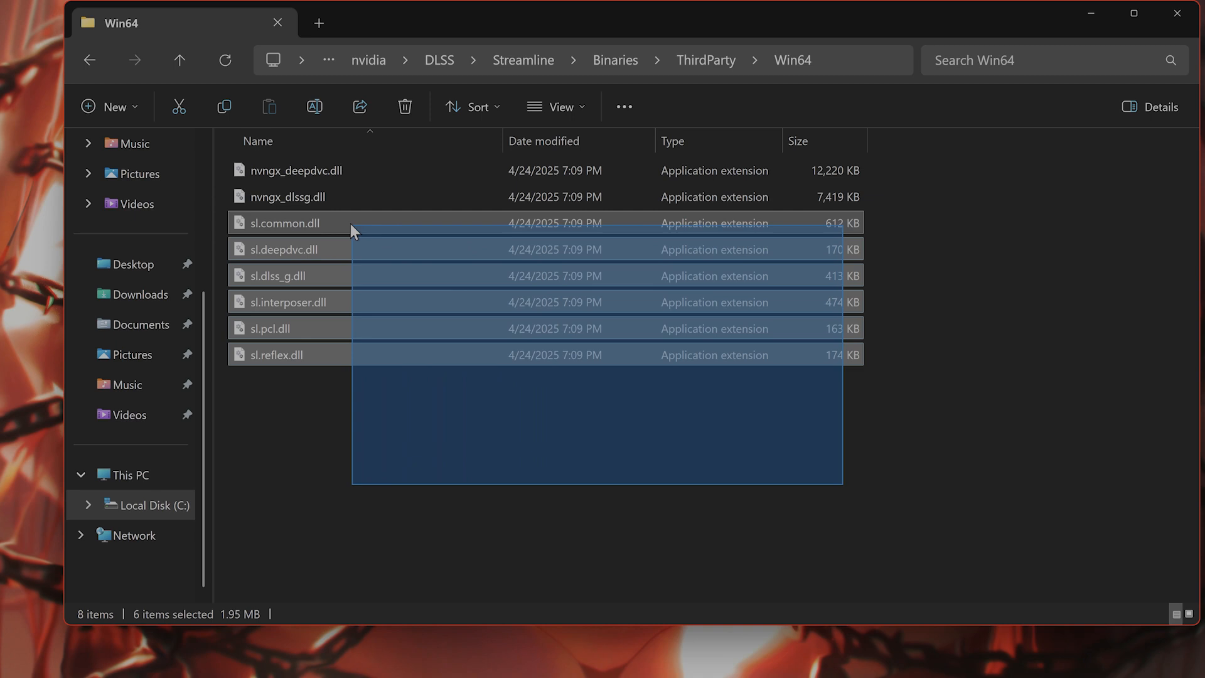
{"action": "mouse_move", "coordinate": [469, 362]}
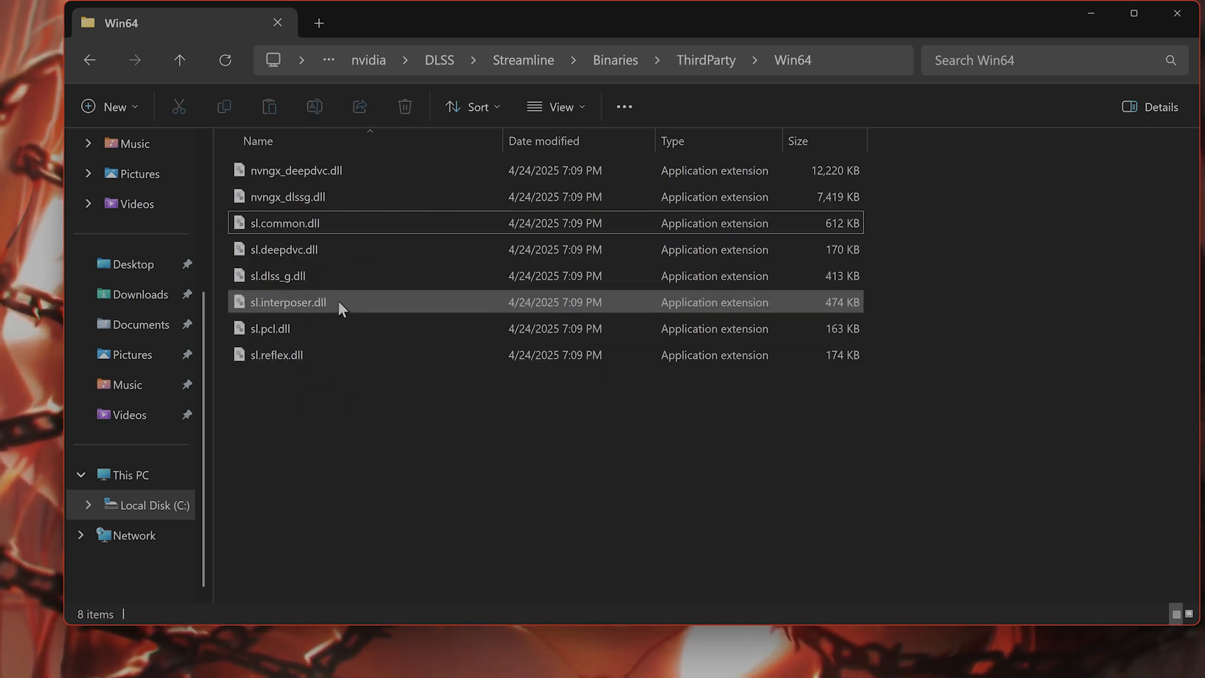
{"action": "mouse_move", "coordinate": [499, 362]}
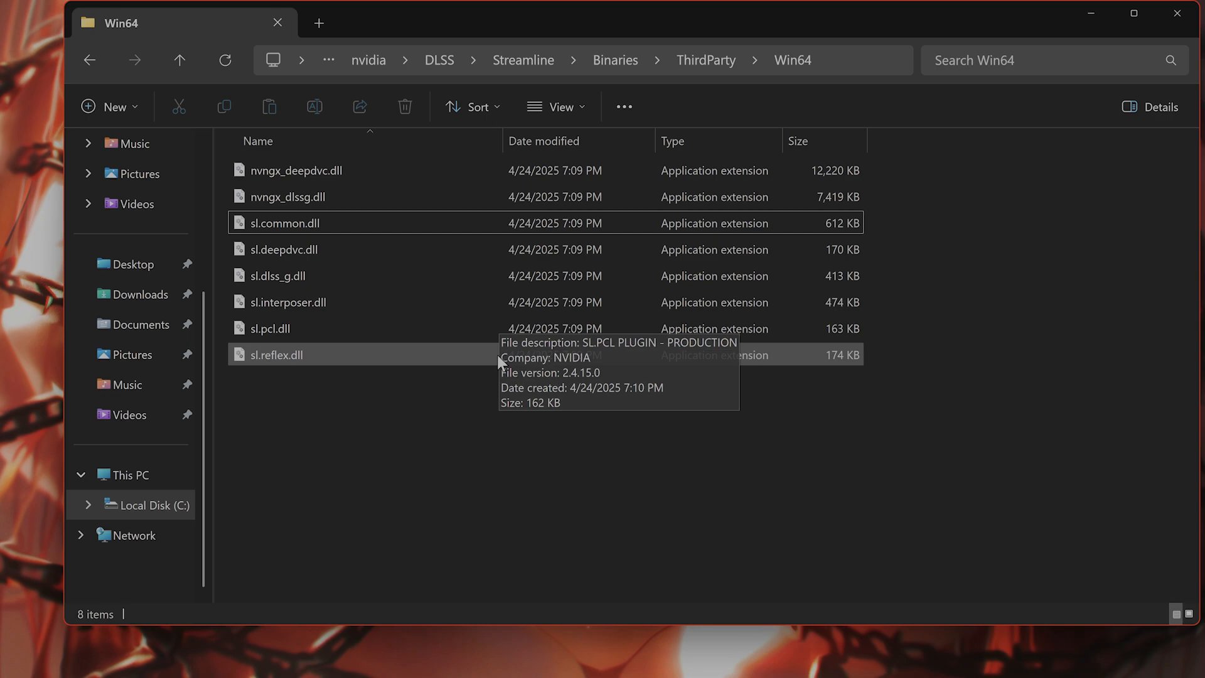
{"action": "mouse_move", "coordinate": [495, 415]}
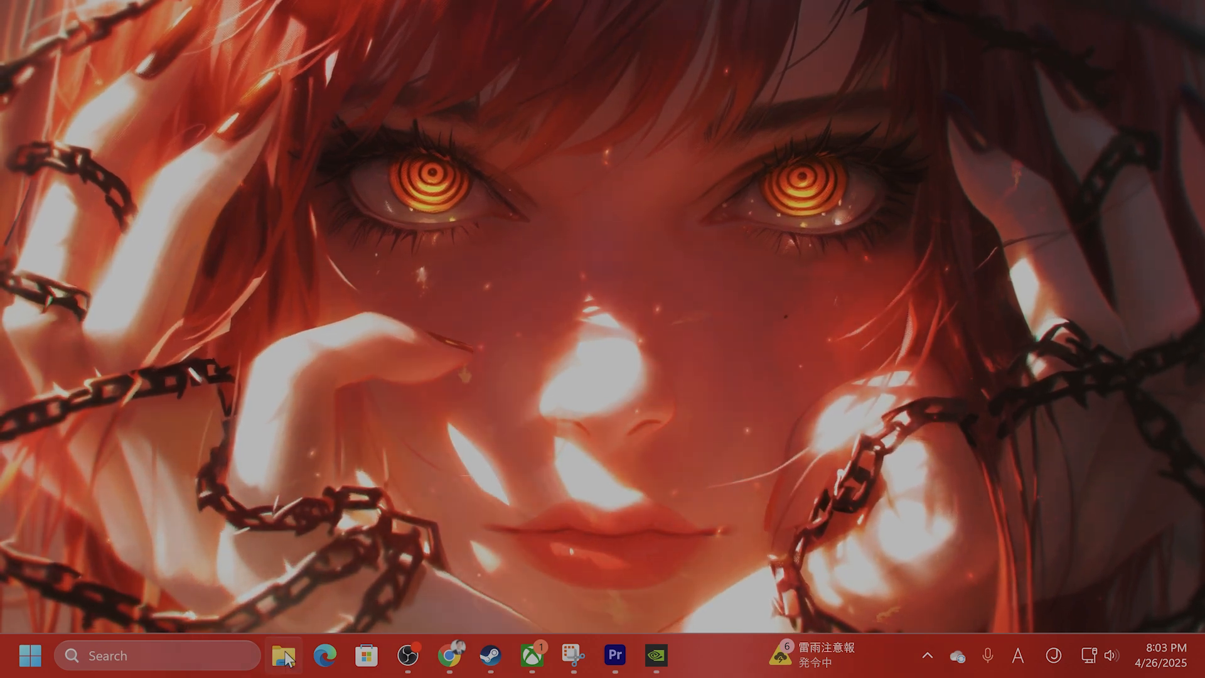
- Put away File Explorer and show Oblivion Remastered's Files page with verify and repair
{"action": "left_click", "coordinate": [282, 655]}
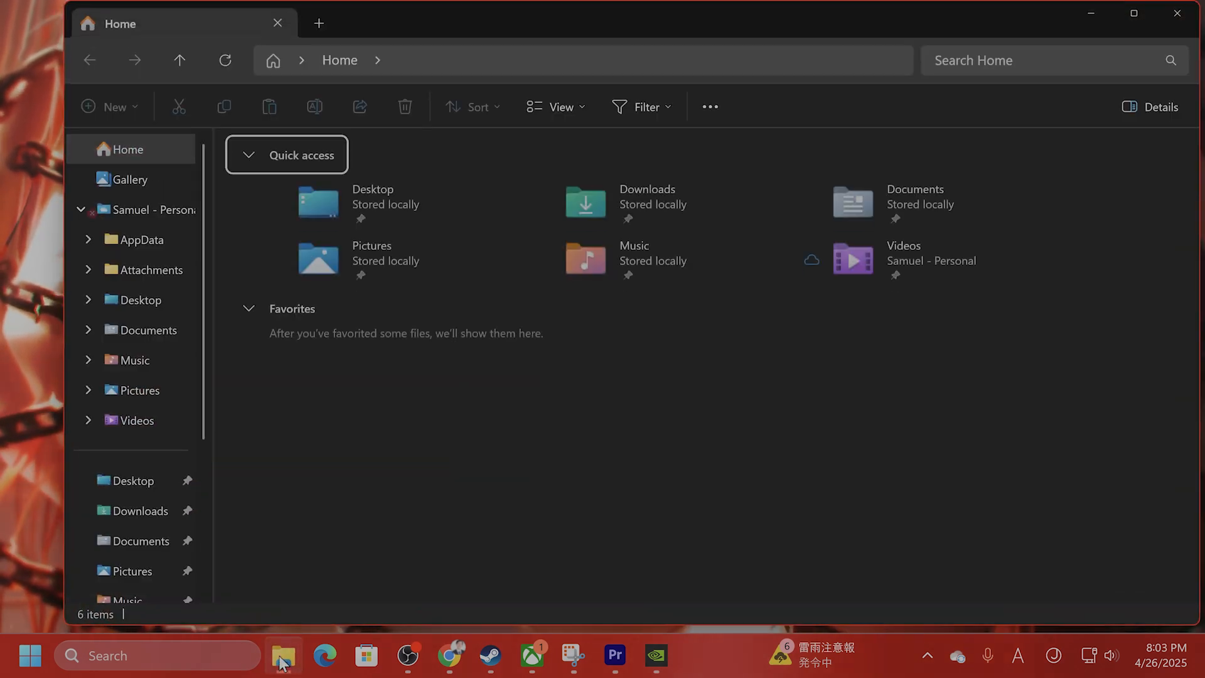
{"action": "left_click", "coordinate": [282, 655]}
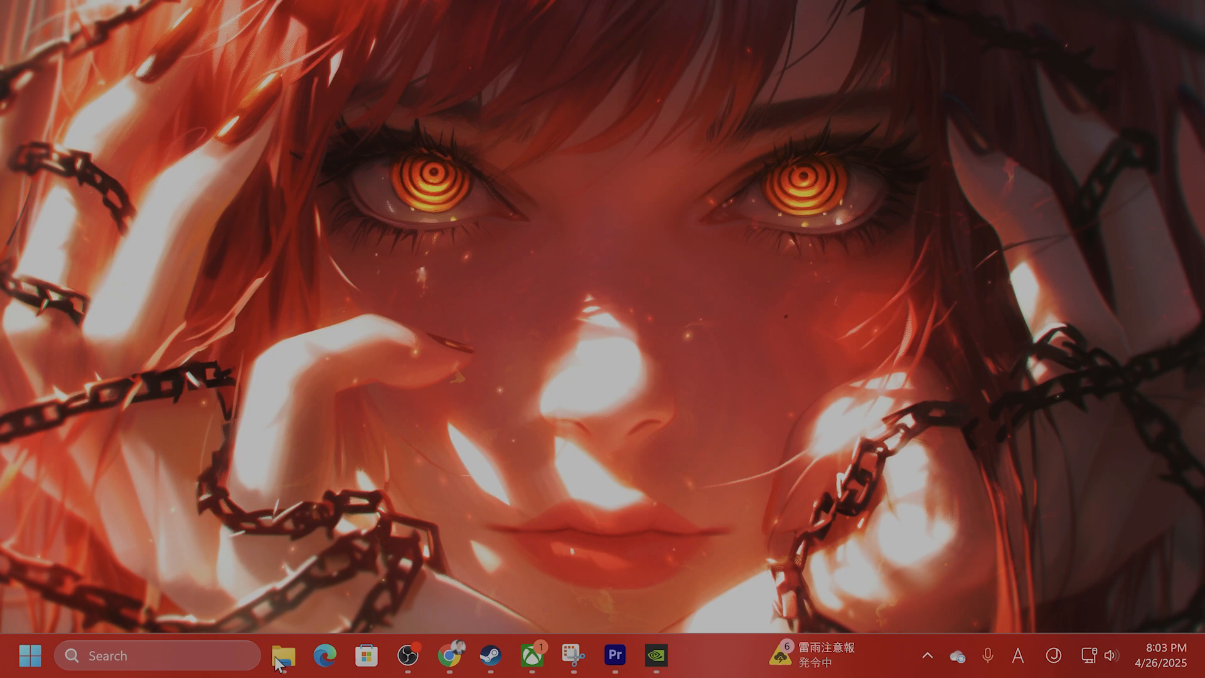
{"action": "left_click", "coordinate": [530, 654]}
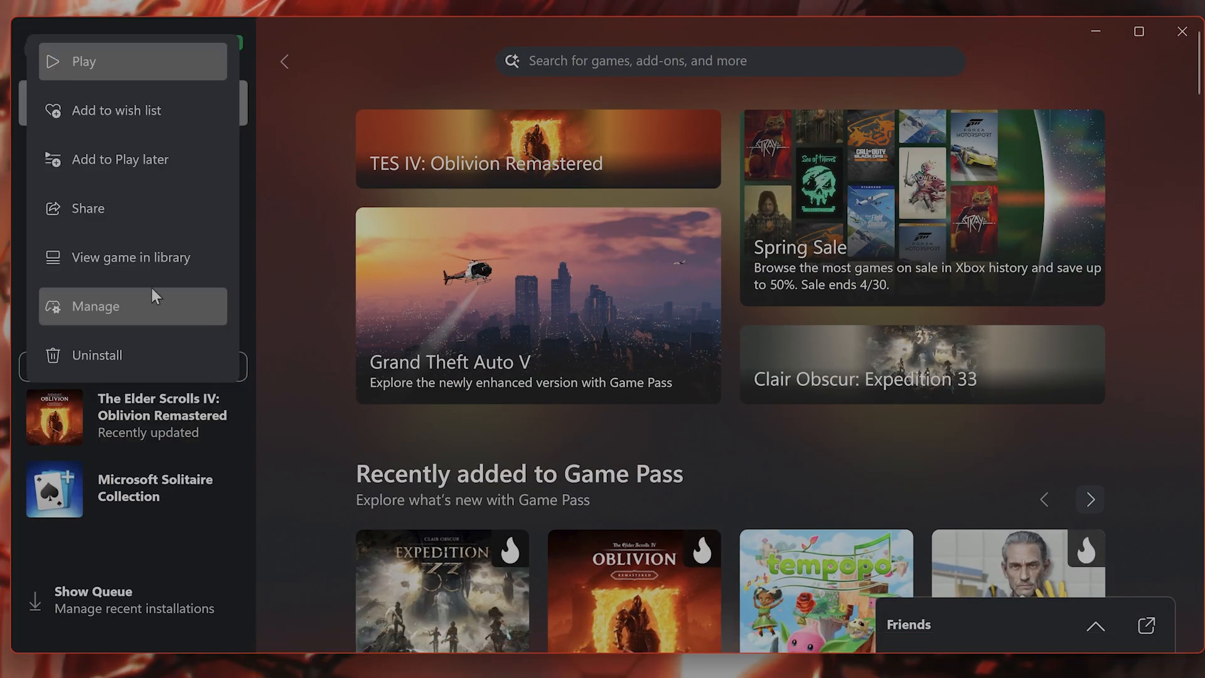
{"action": "left_click", "coordinate": [96, 305]}
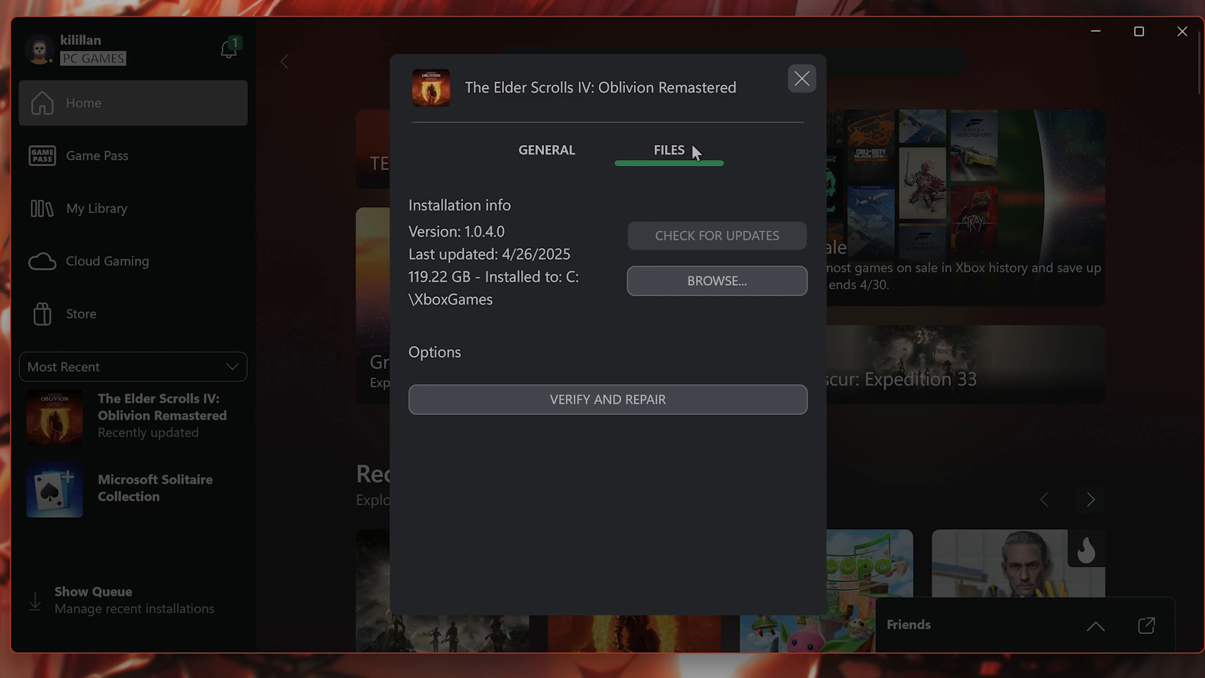
{"action": "left_click", "coordinate": [800, 79]}
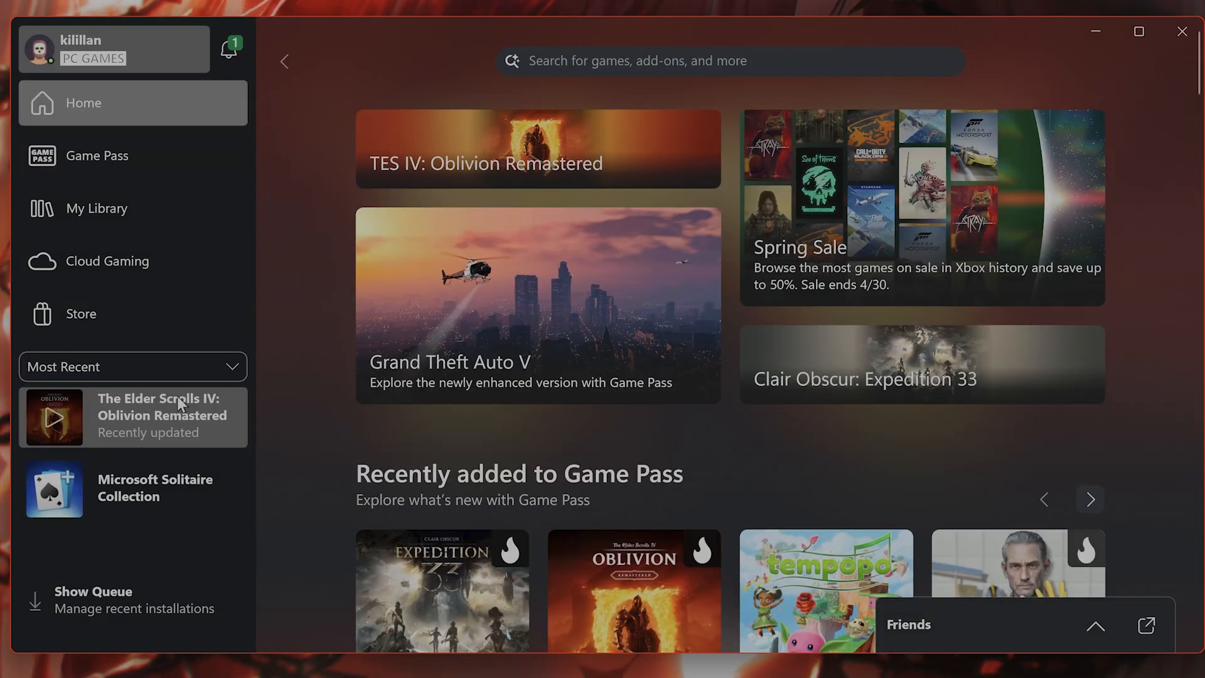